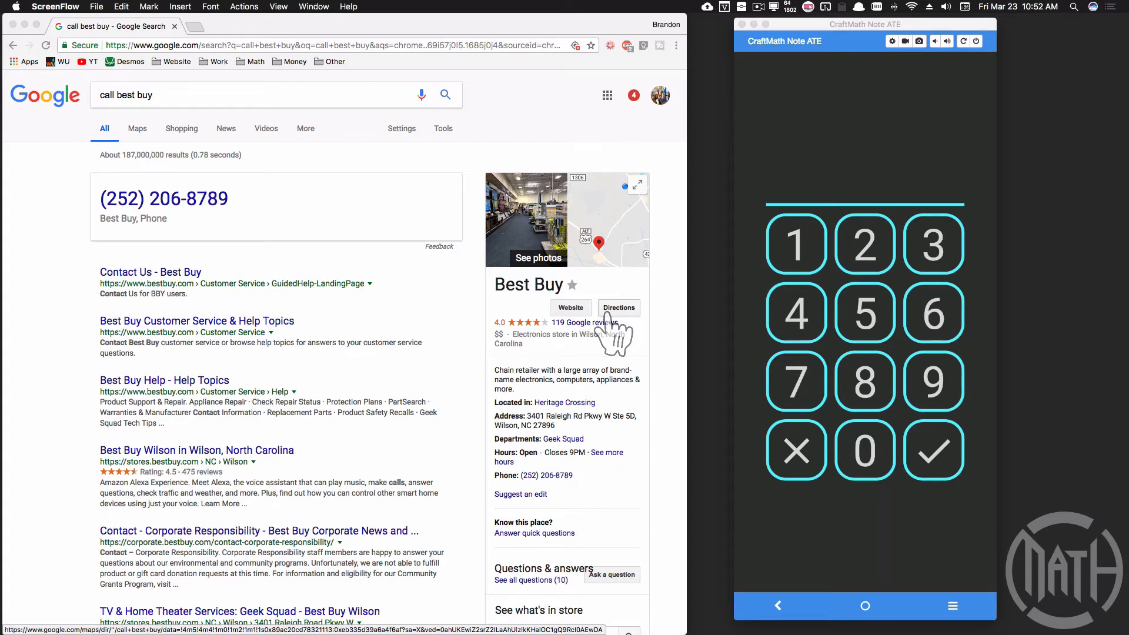
mouse_move(995, 325)
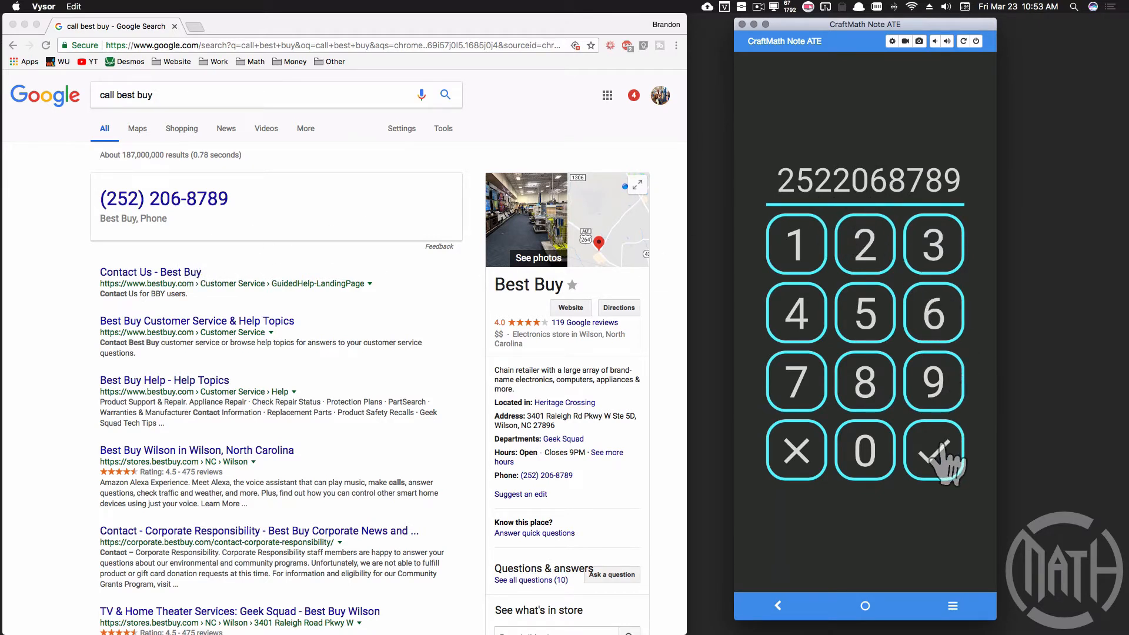
left_click(931, 449)
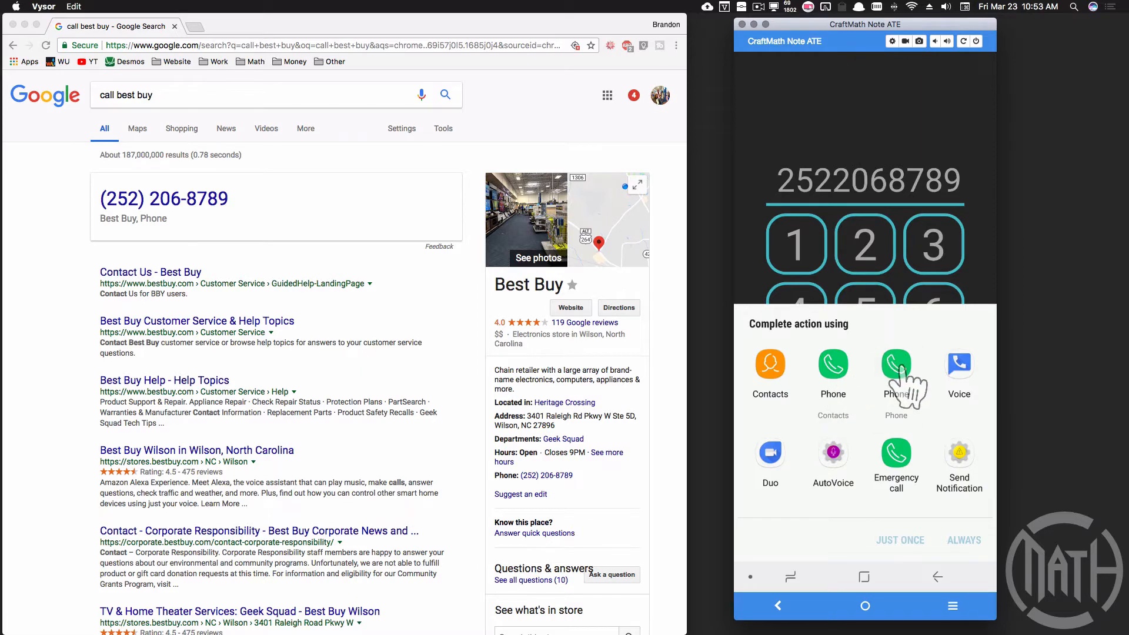
left_click(895, 364)
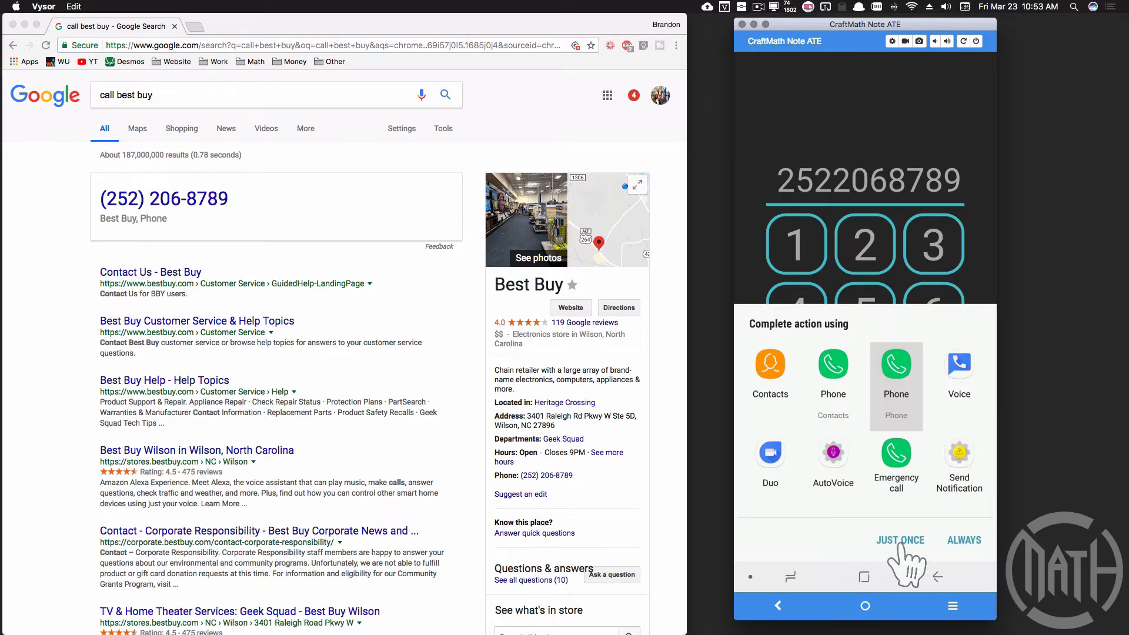
left_click(901, 540)
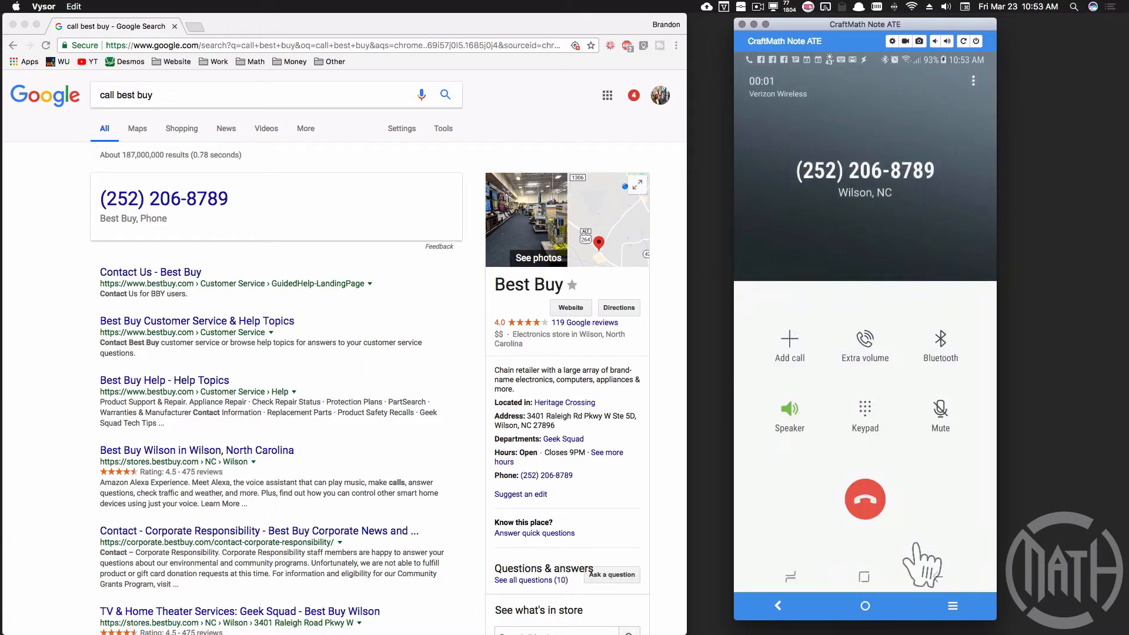
left_click(865, 500)
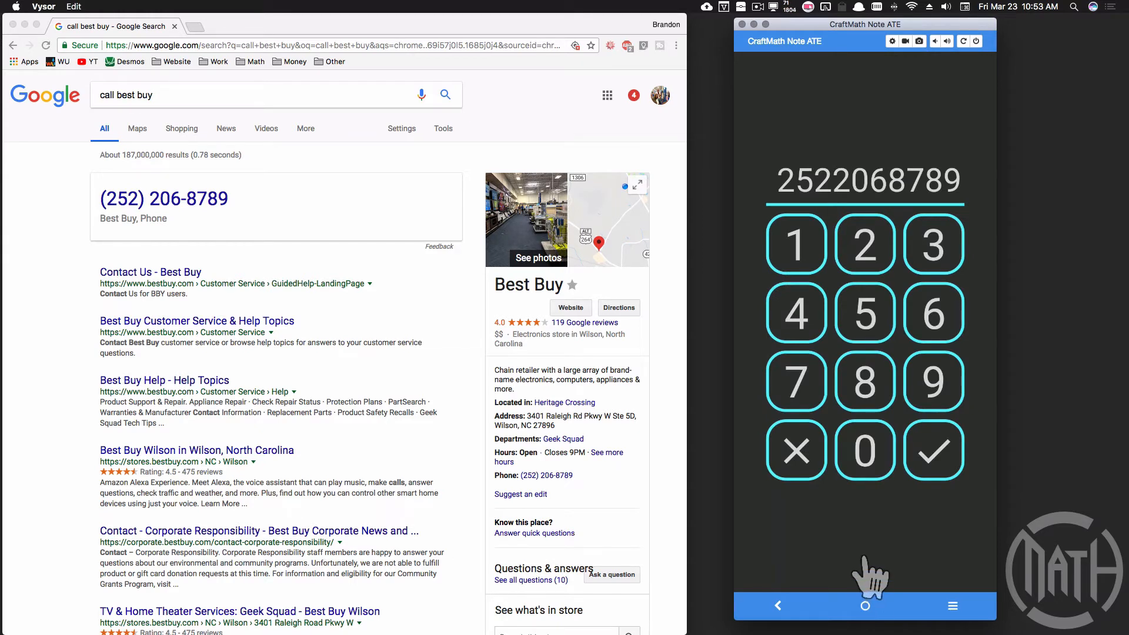
mouse_move(889, 551)
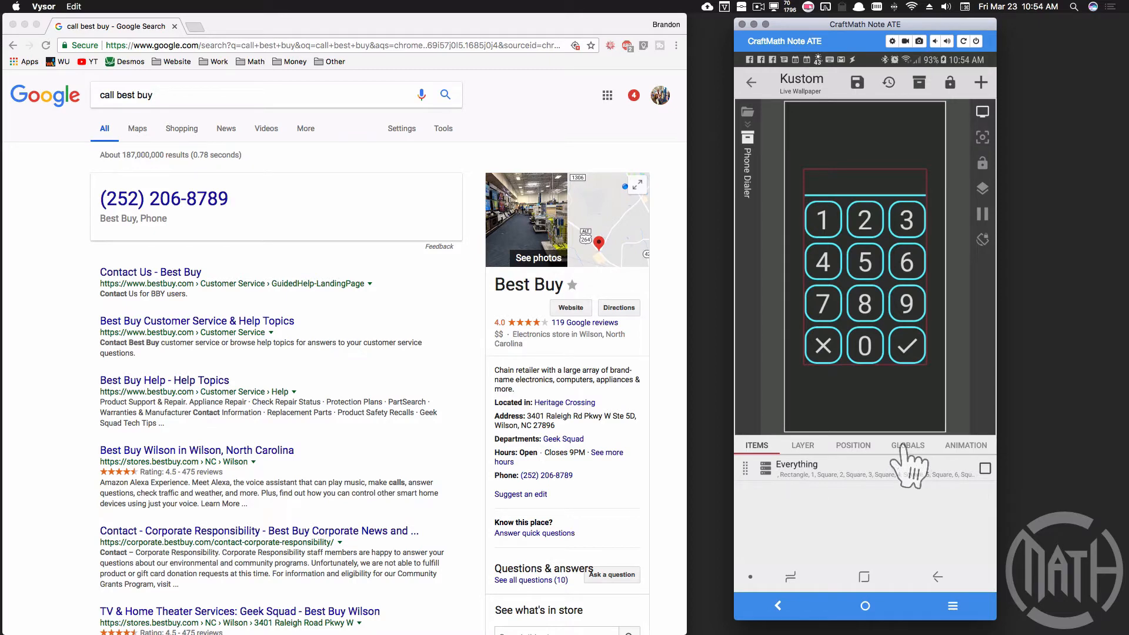
Step: In Globals, set numfont to Cutive Mono Regular and adjust dialsize back to 100
left_click(908, 445)
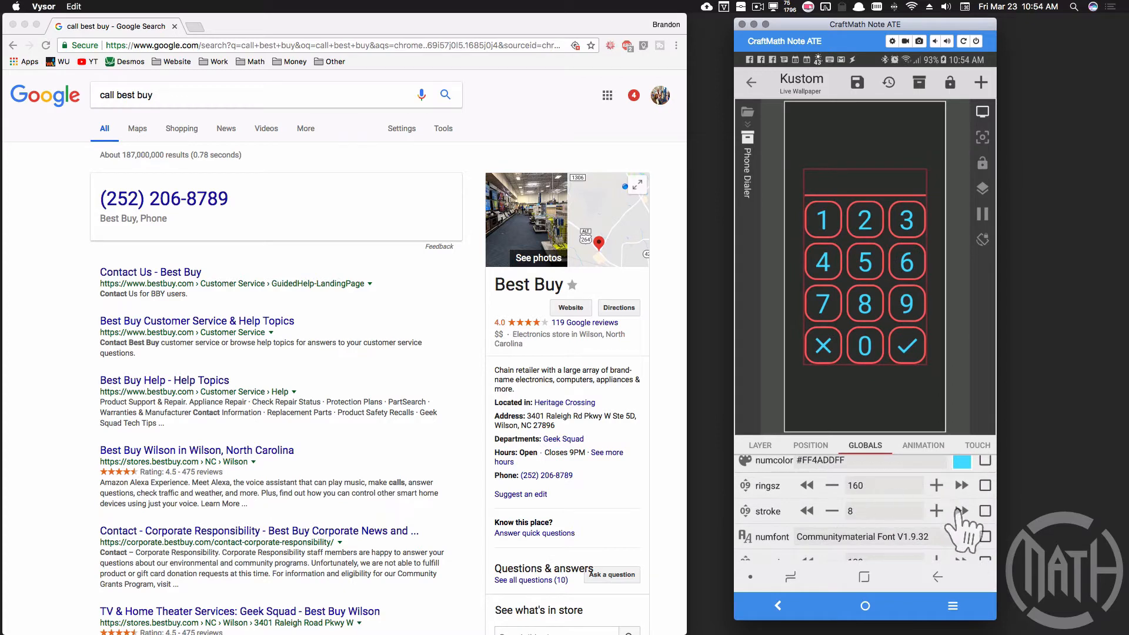
scroll("down", 3)
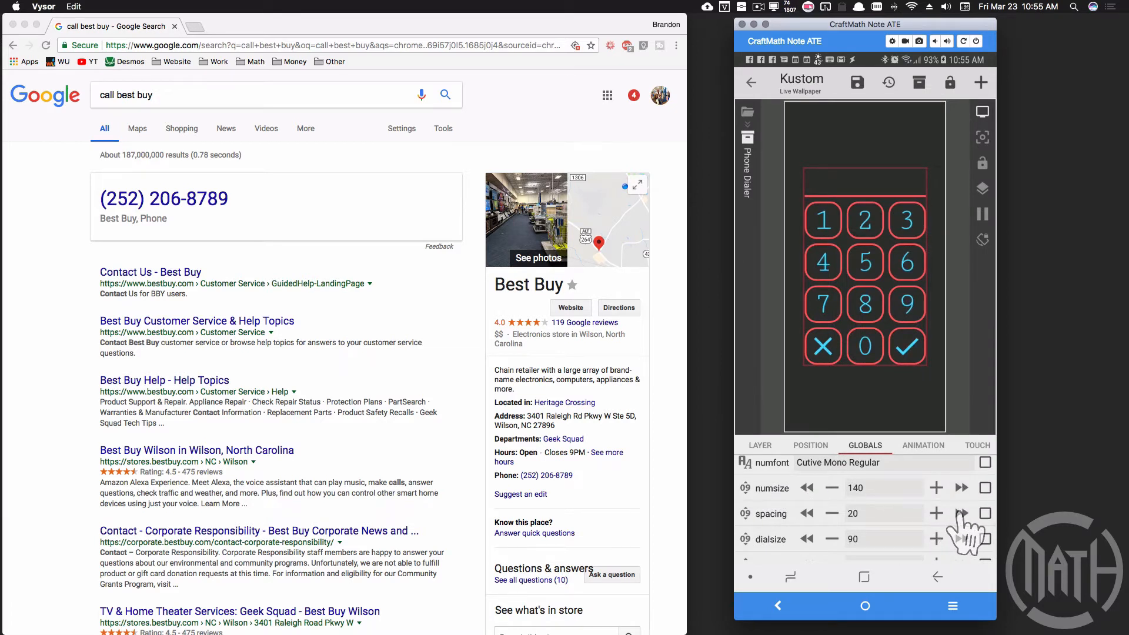
scroll("down", 3)
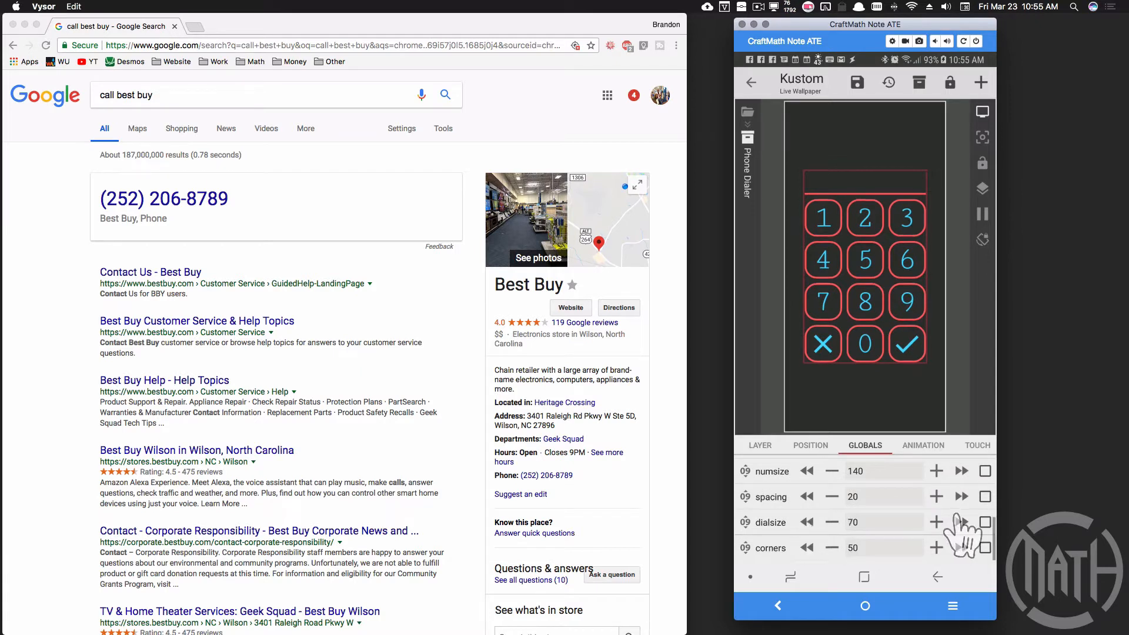
left_click(936, 522)
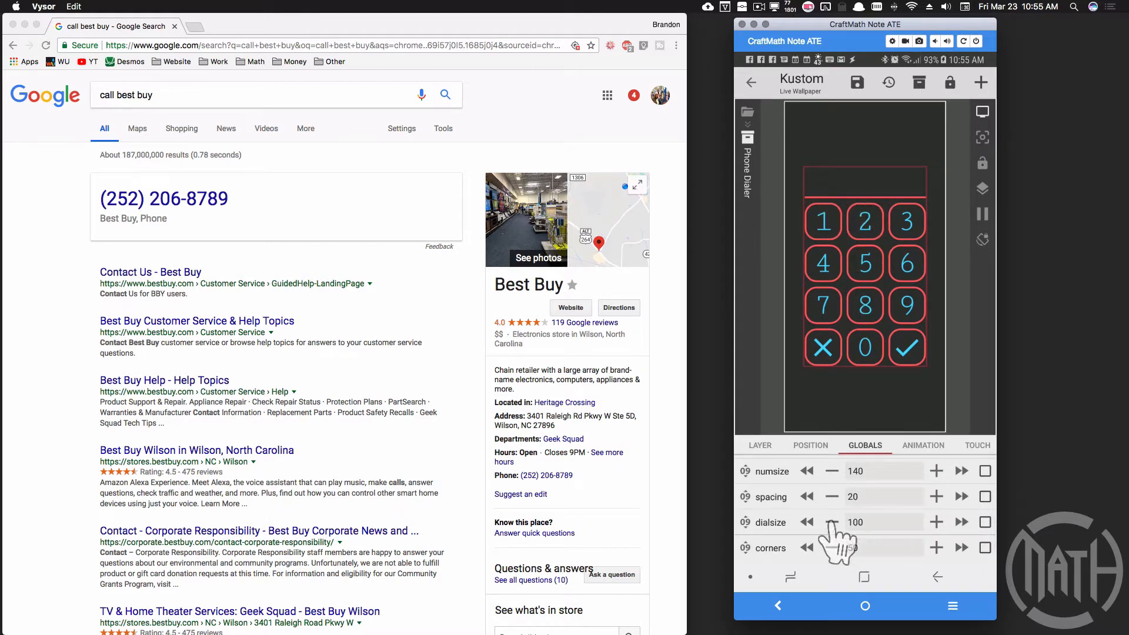
left_click(960, 547)
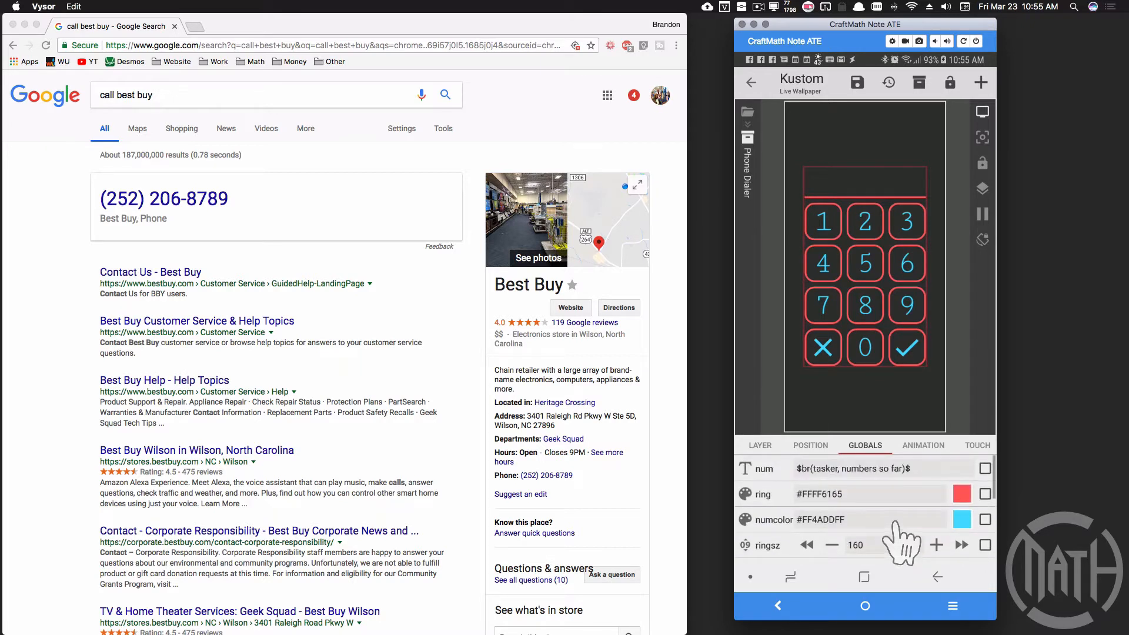
mouse_move(866, 494)
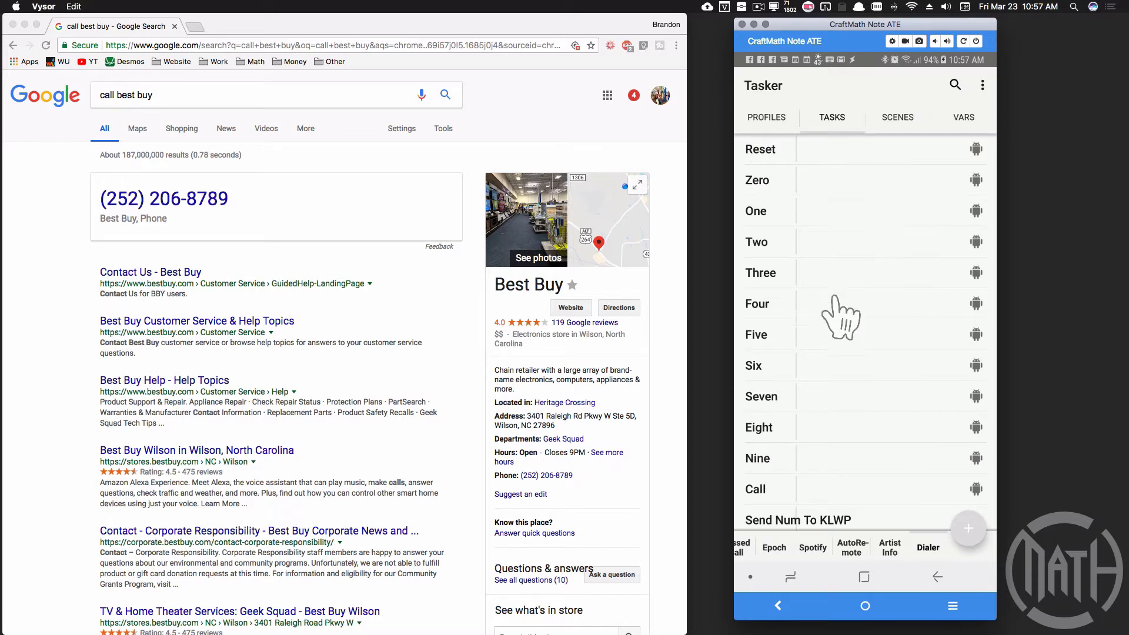
mouse_move(788, 198)
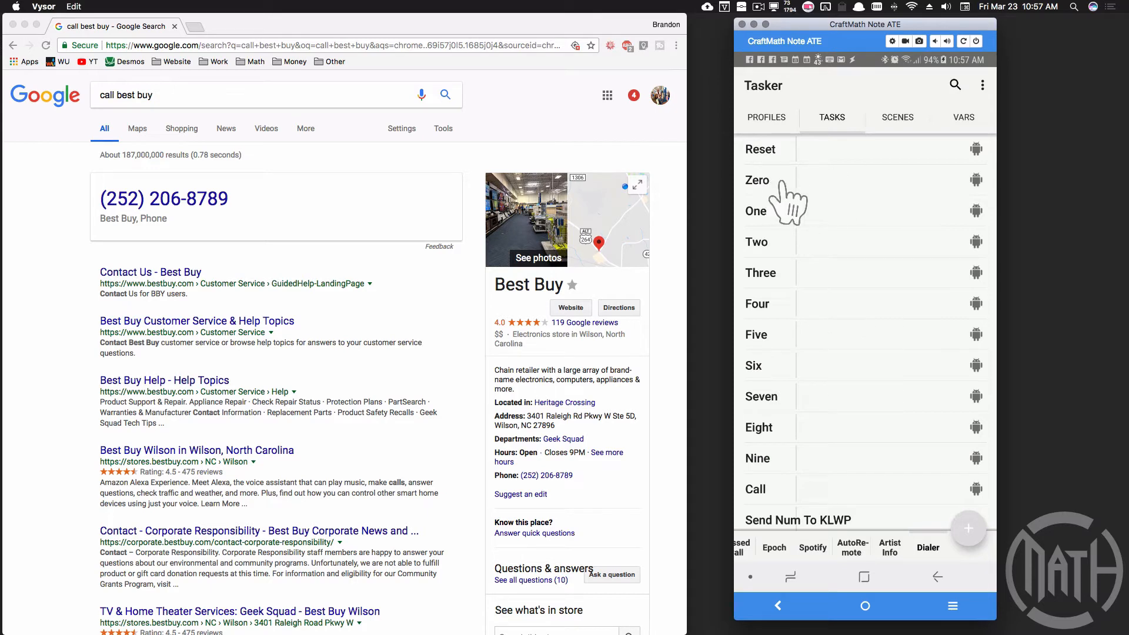
left_click(756, 180)
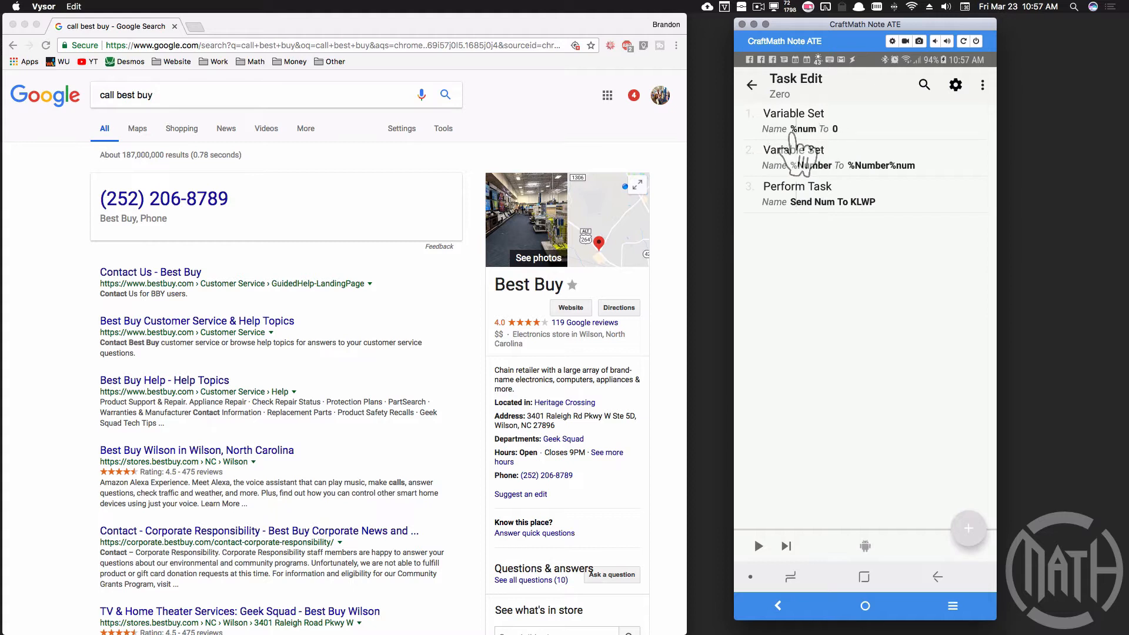
mouse_move(806, 147)
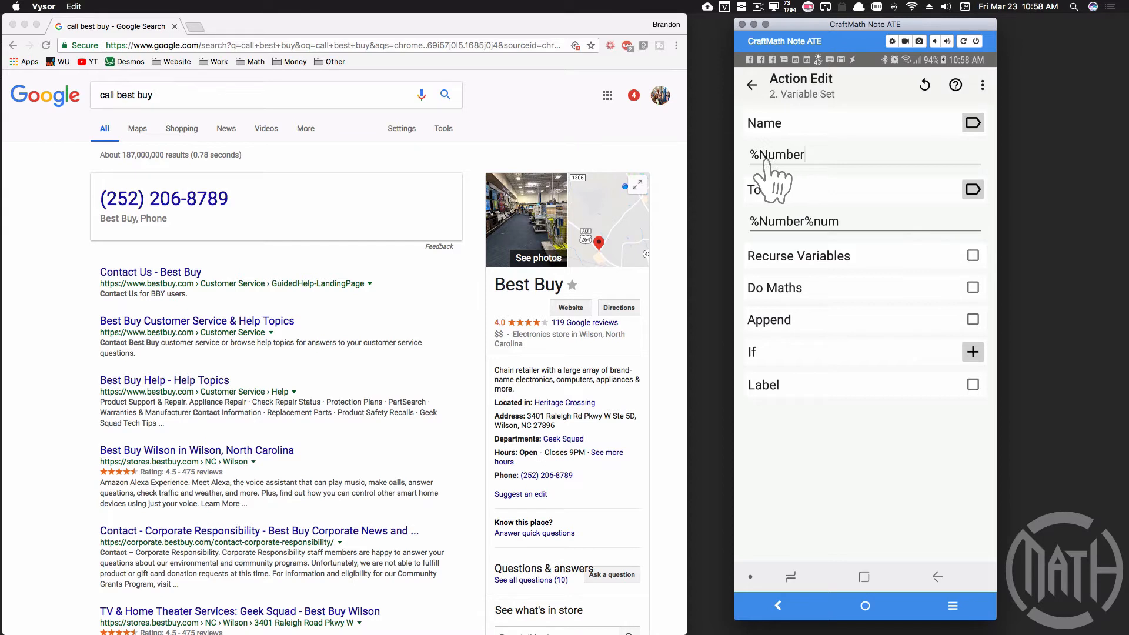
mouse_move(763, 238)
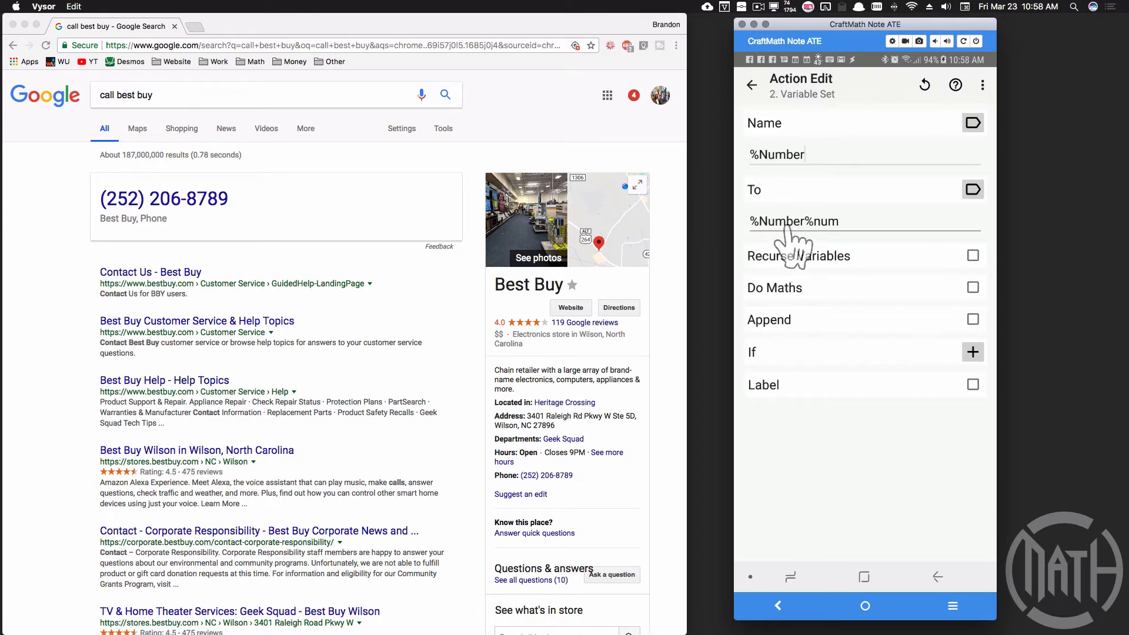
mouse_move(792, 231)
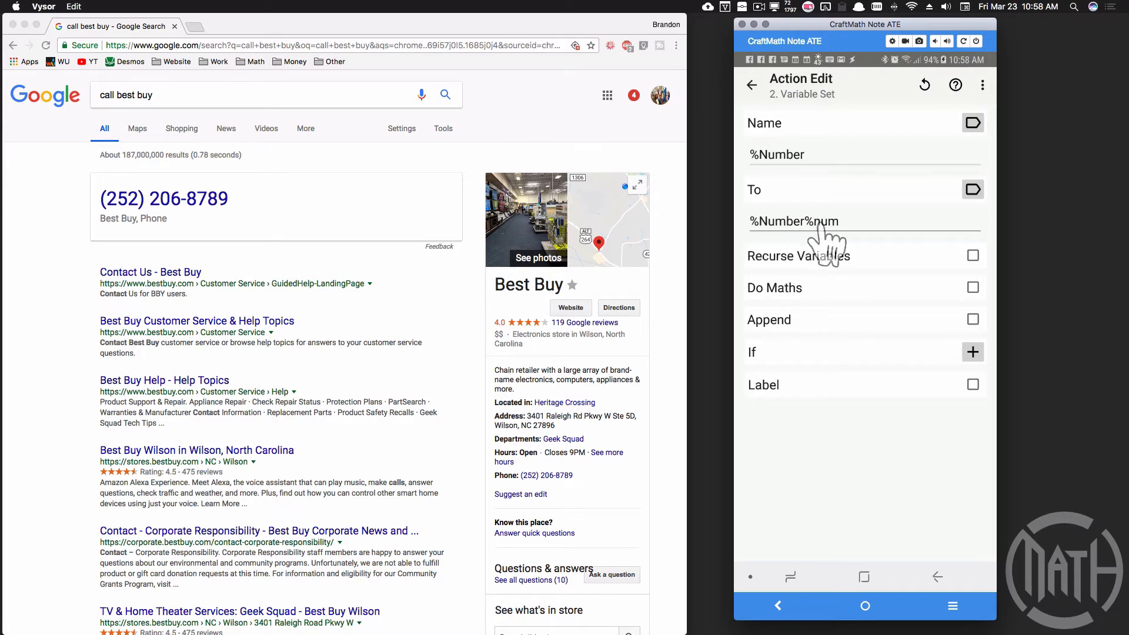
mouse_move(827, 244)
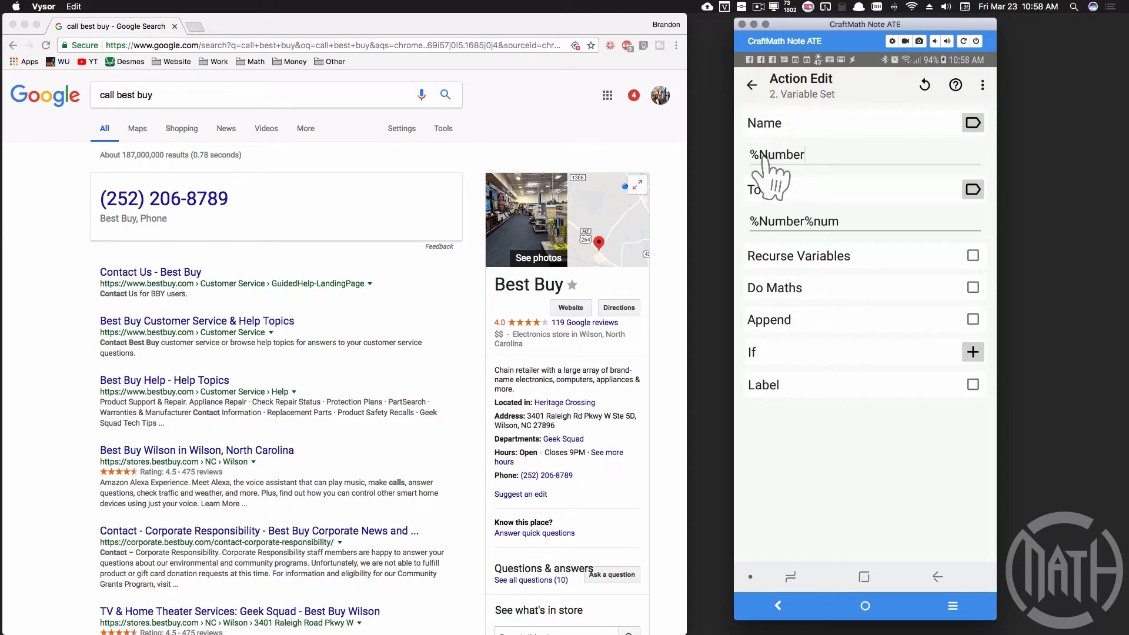
mouse_move(789, 231)
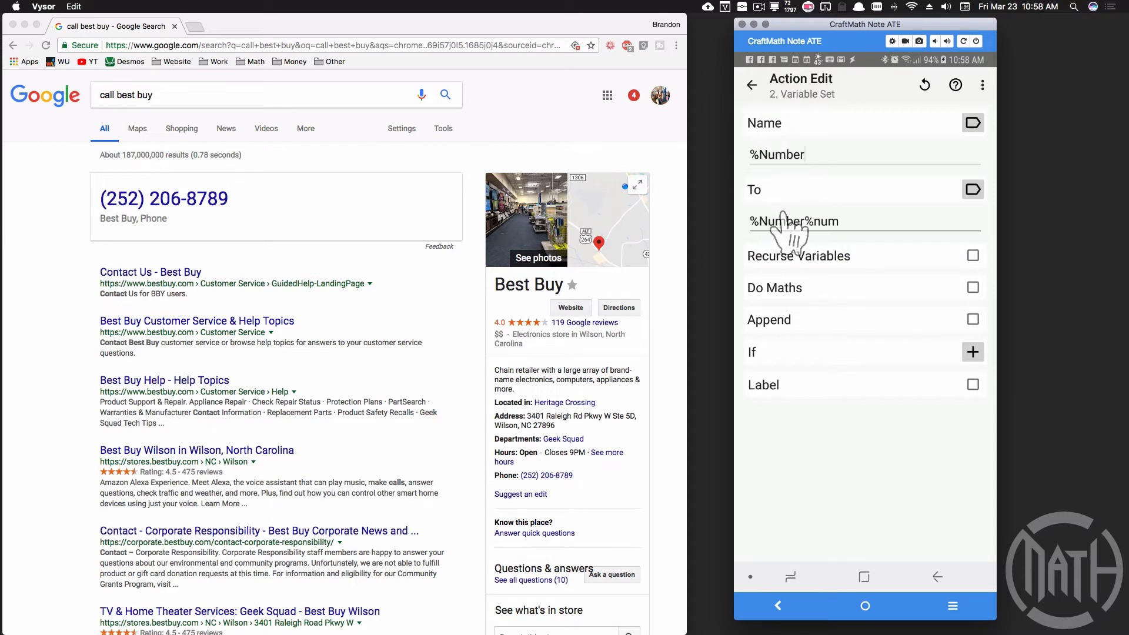
left_click(752, 84)
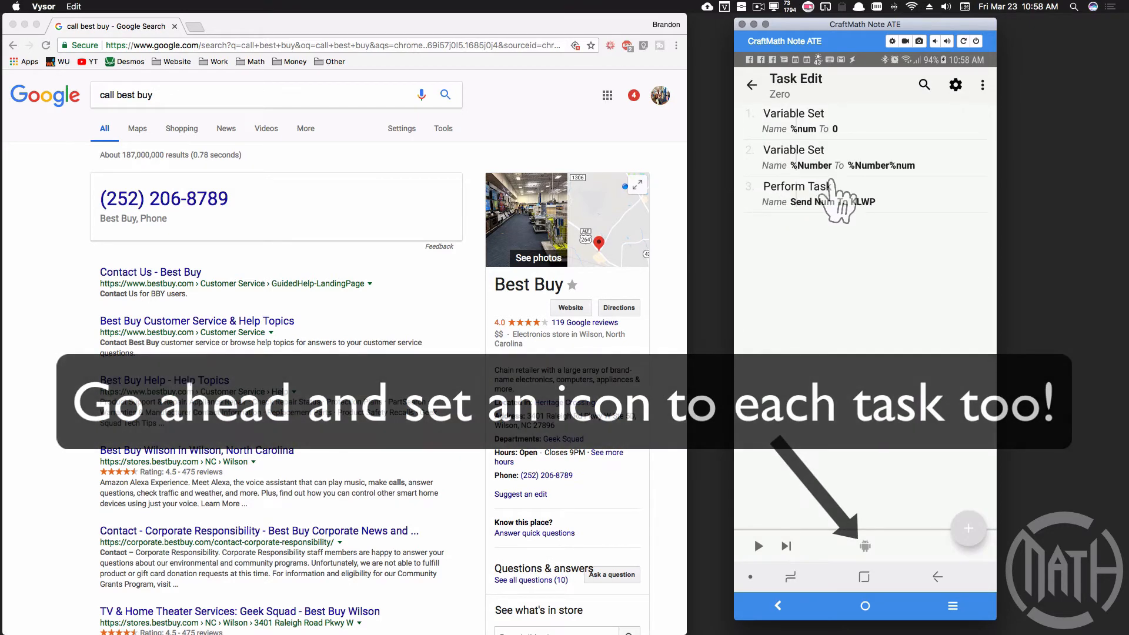
left_click(751, 84)
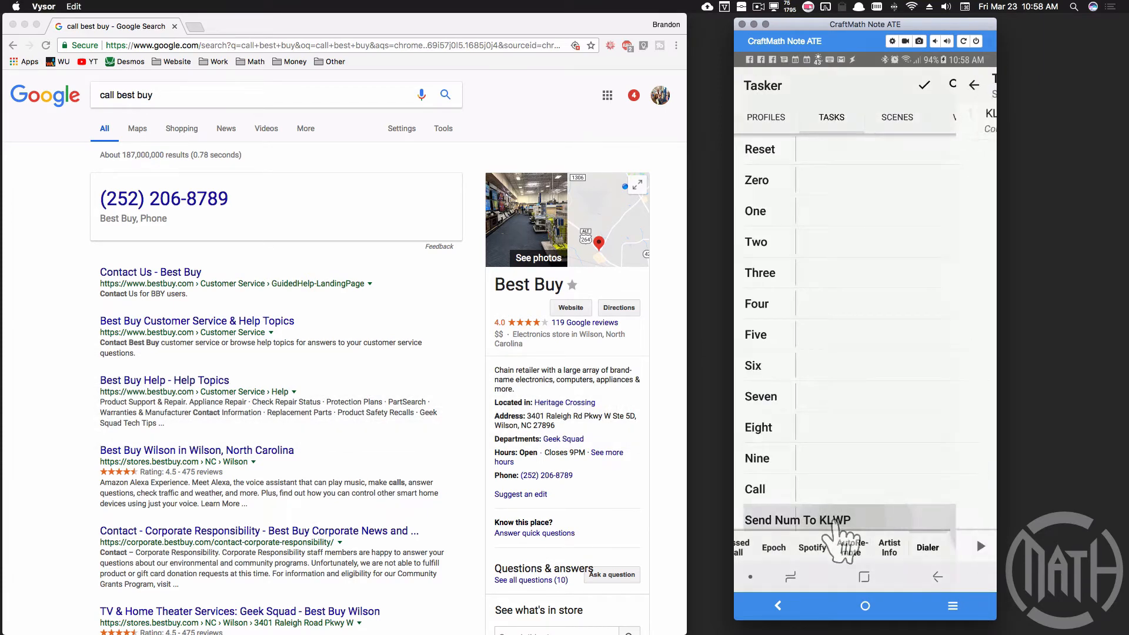
Step: Configure Send Num To KLWP's Send Variable: Tasker String %Number to Kustom variable 'numbers so far'
left_click(796, 520)
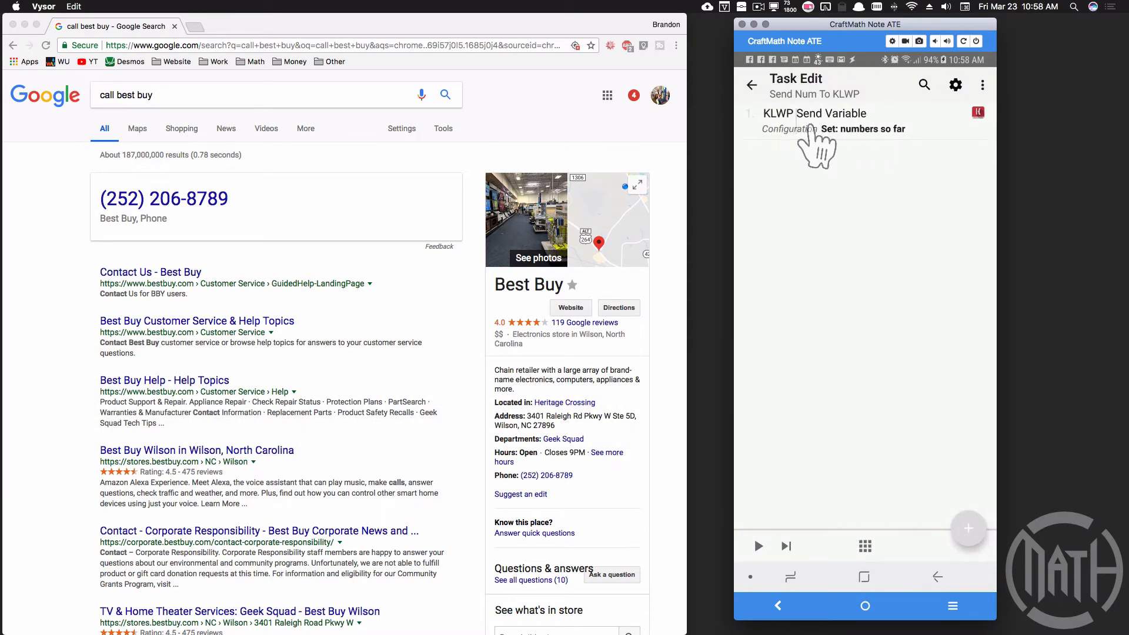
left_click(815, 112)
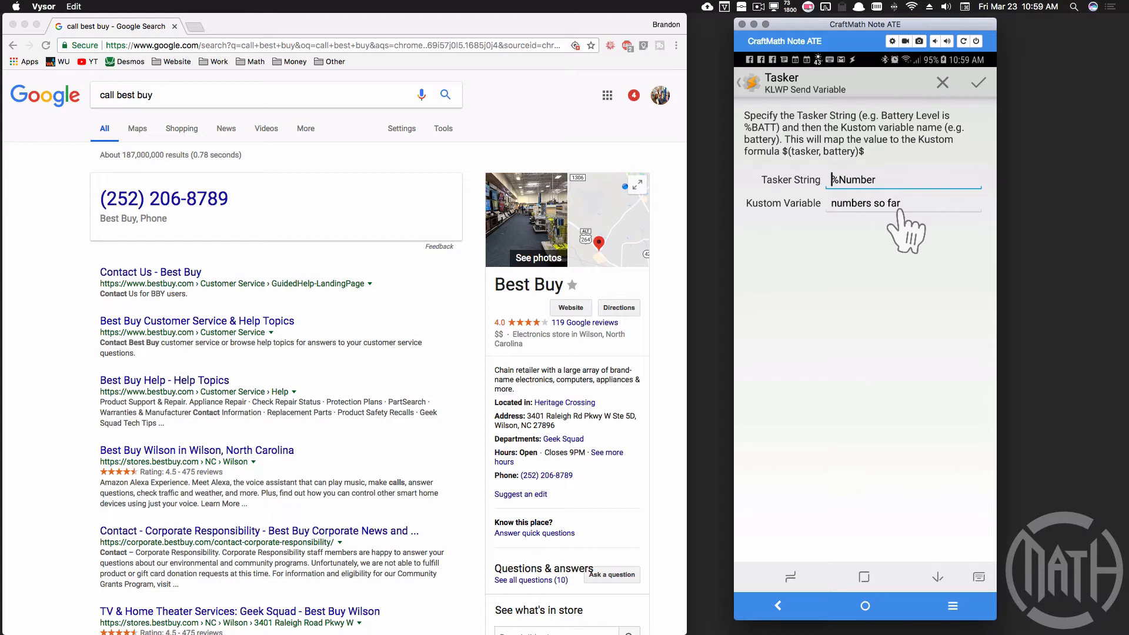
left_click(978, 83)
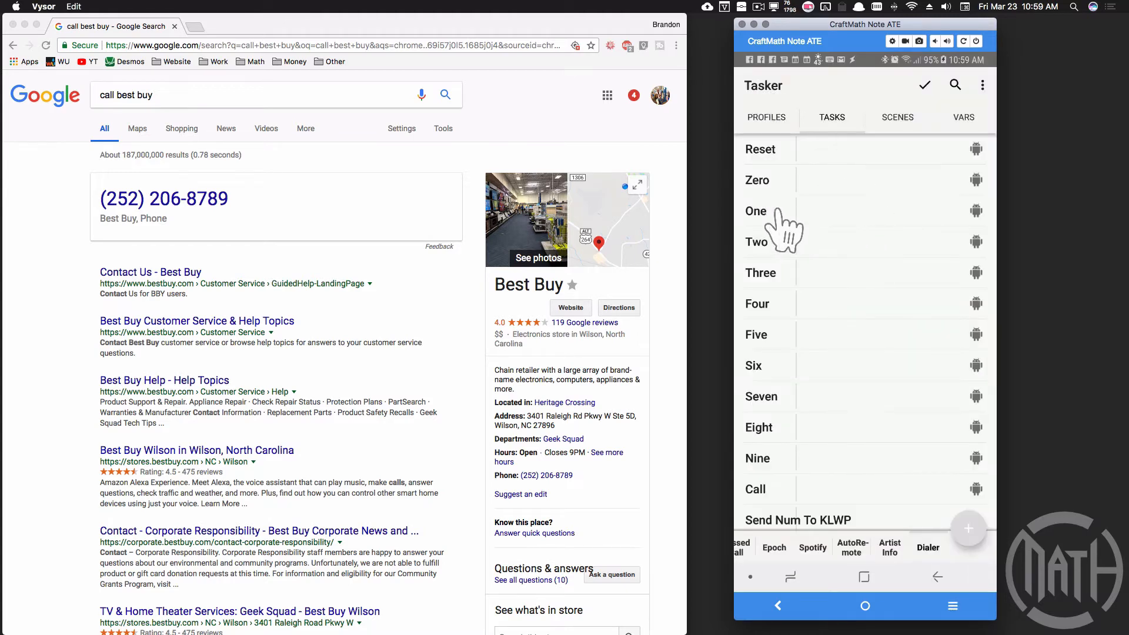
left_click(755, 211)
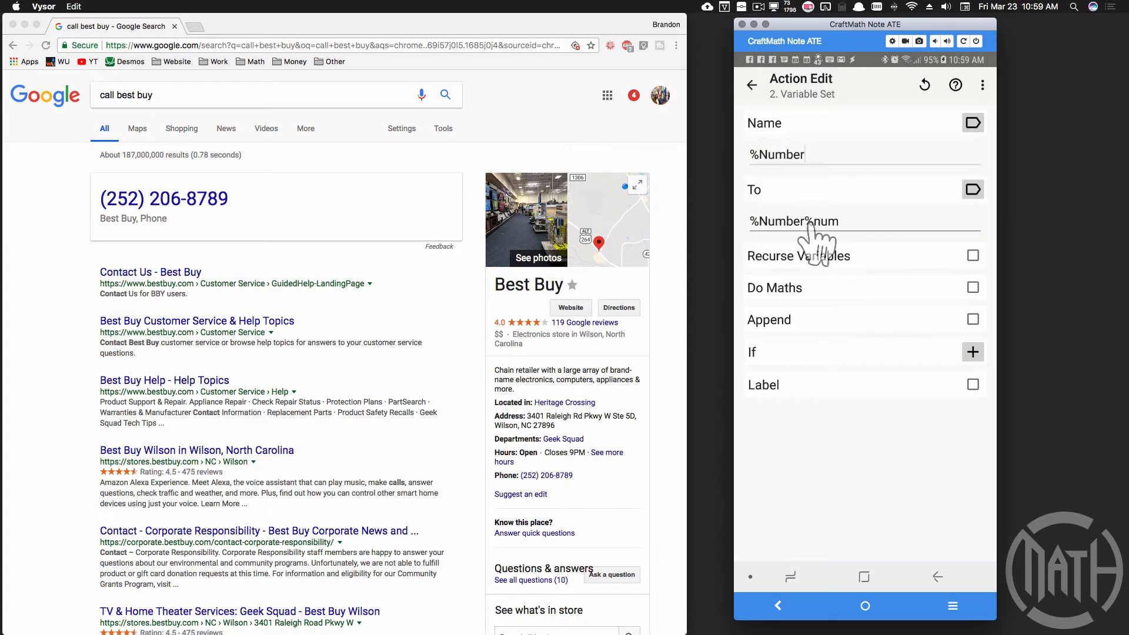
mouse_move(826, 248)
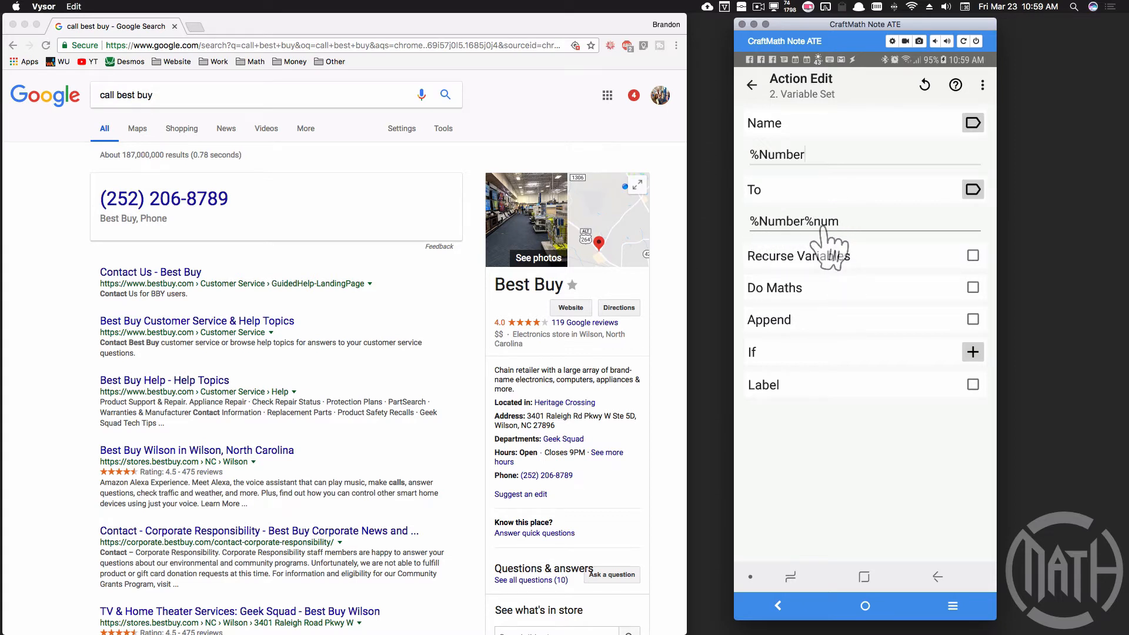
left_click(752, 85)
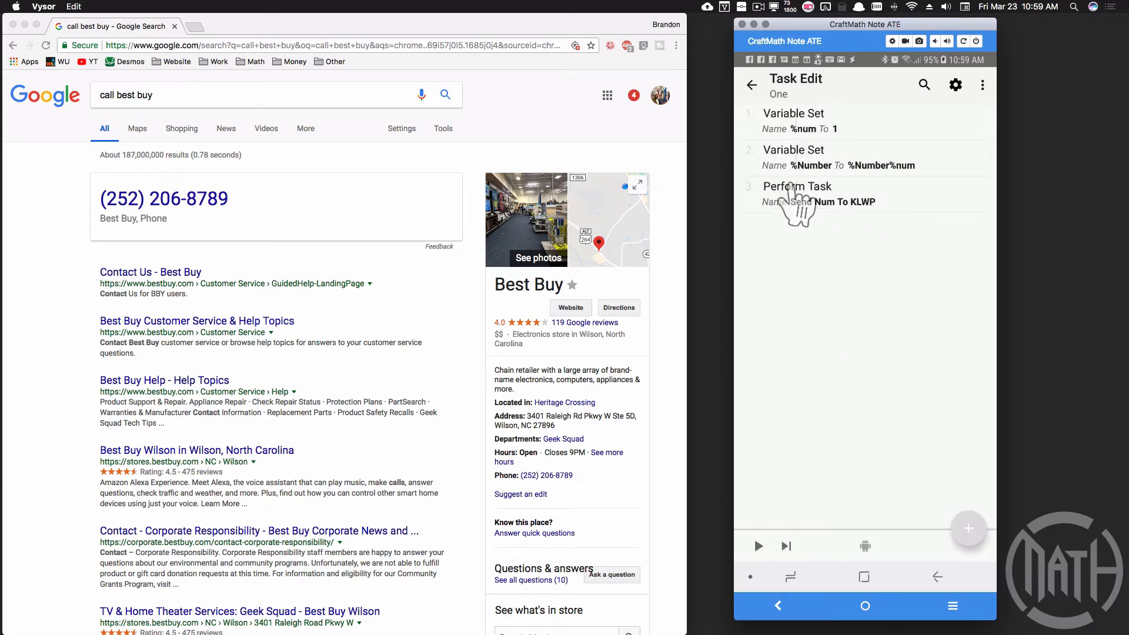
left_click(751, 84)
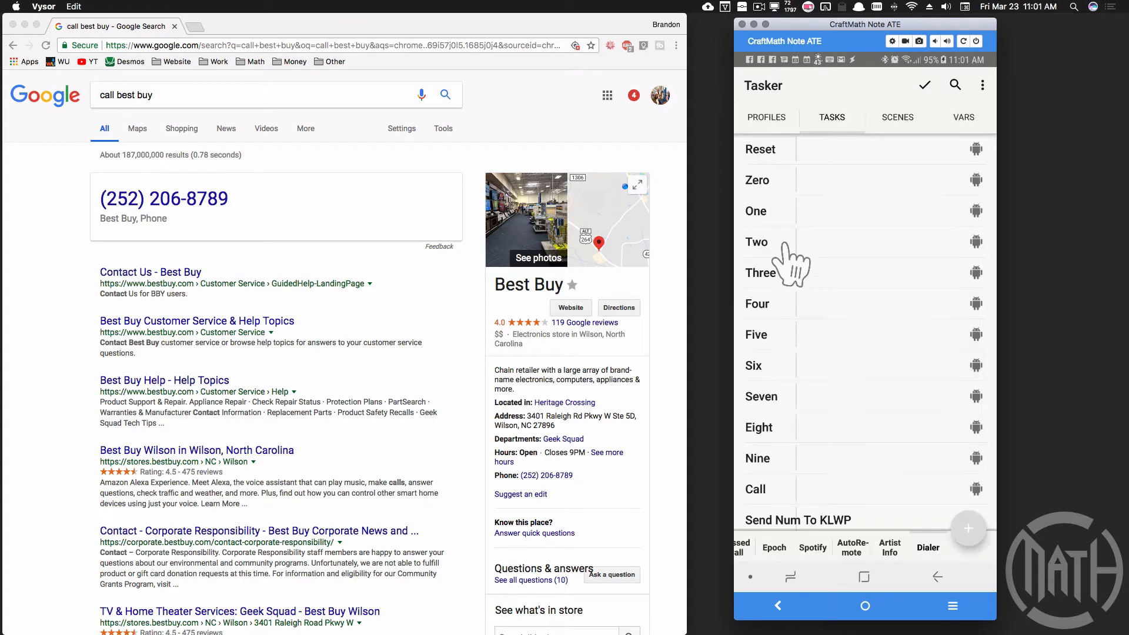
mouse_move(772, 317)
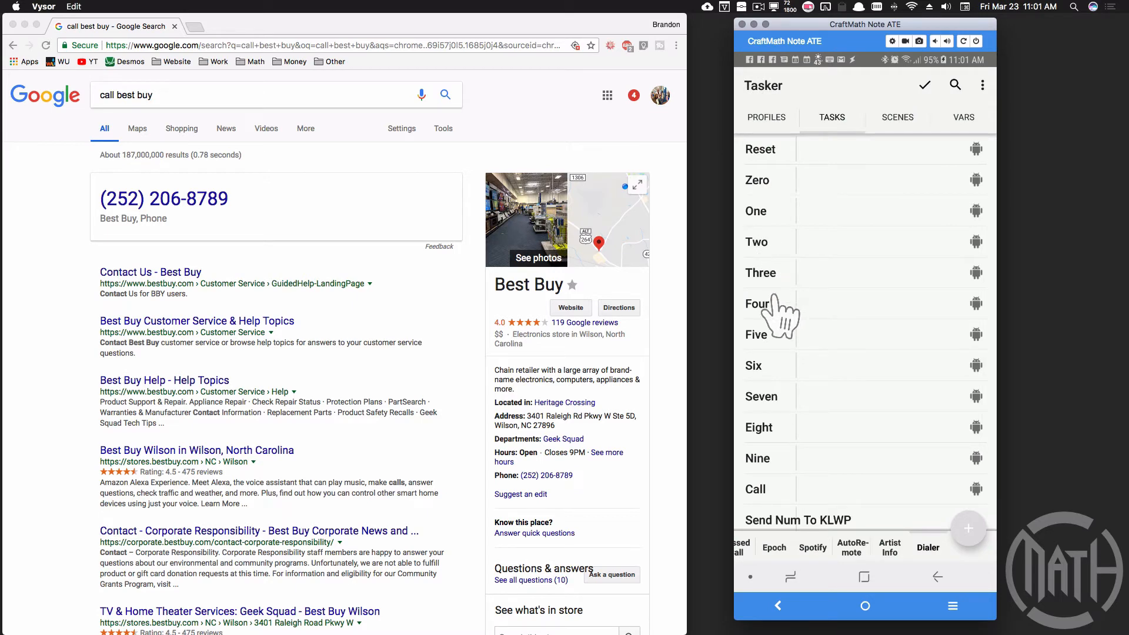
mouse_move(774, 475)
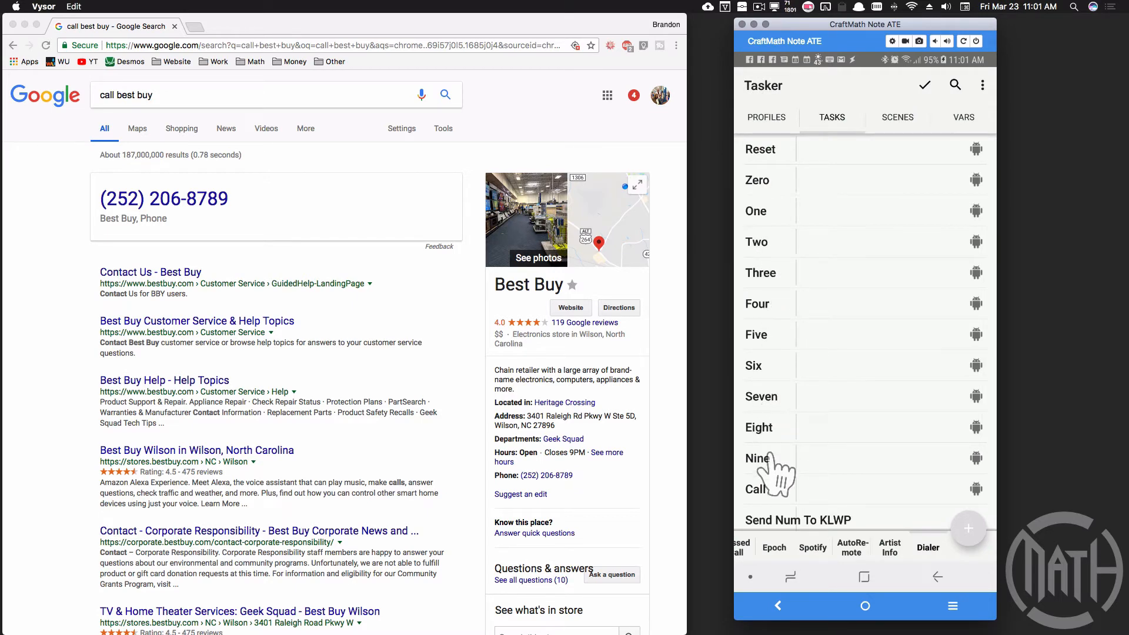
left_click(756, 459)
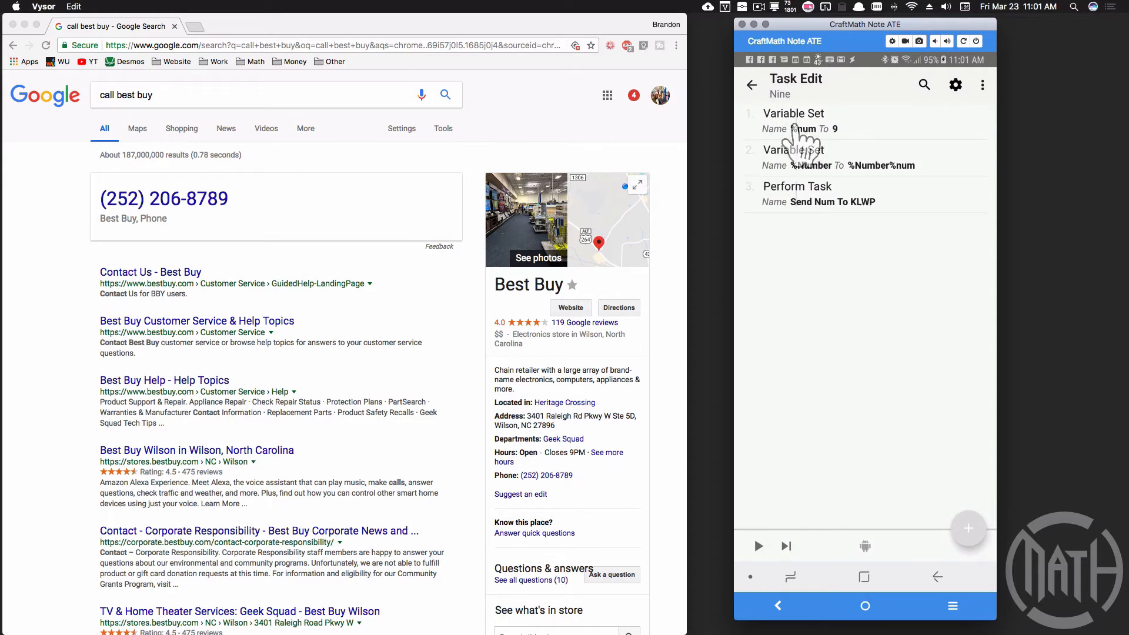
left_click(792, 157)
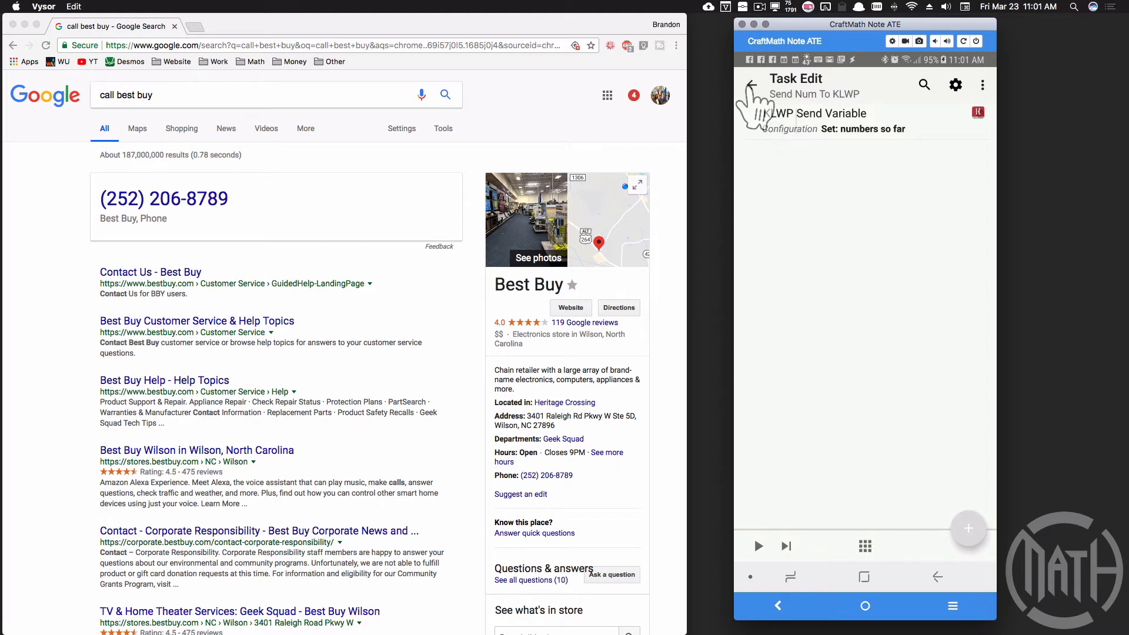
left_click(752, 84)
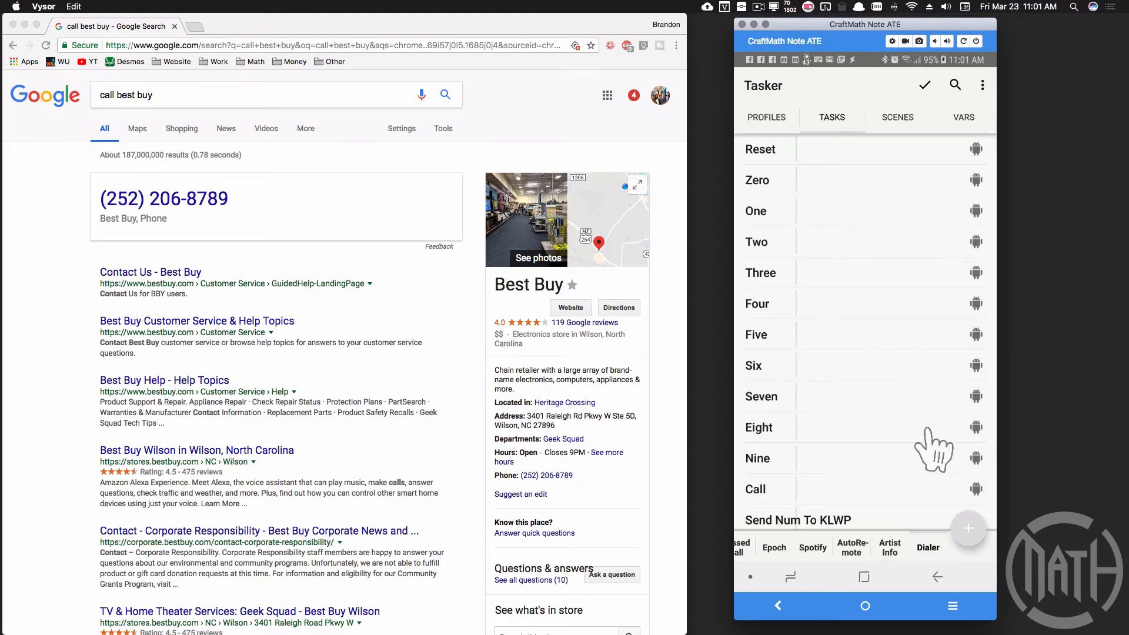
mouse_move(846, 475)
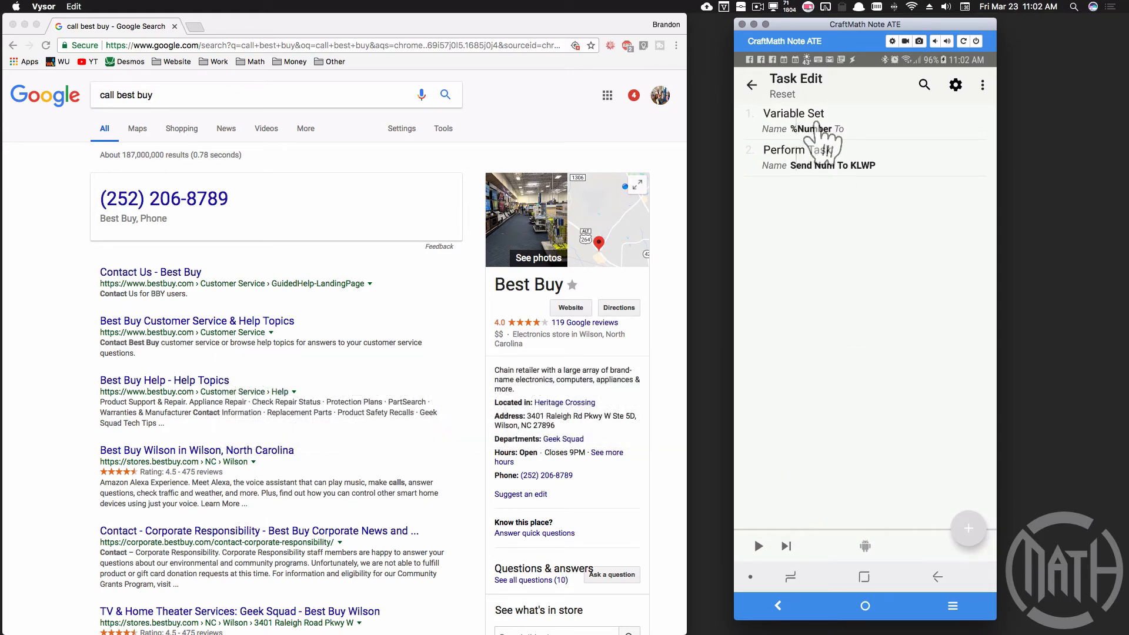
left_click(793, 113)
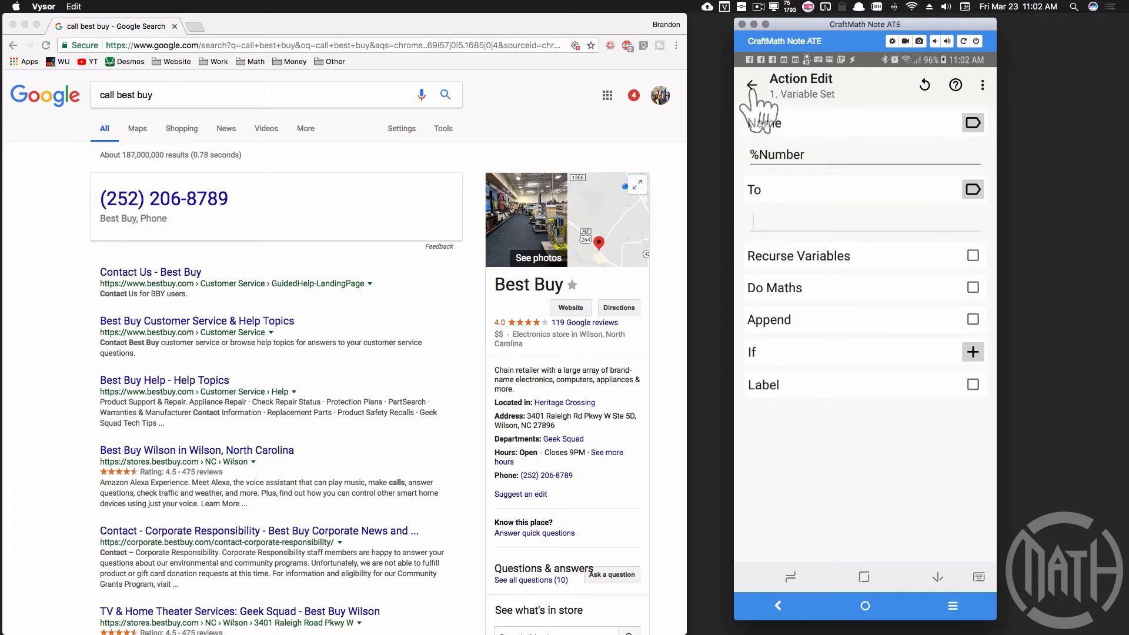
left_click(752, 85)
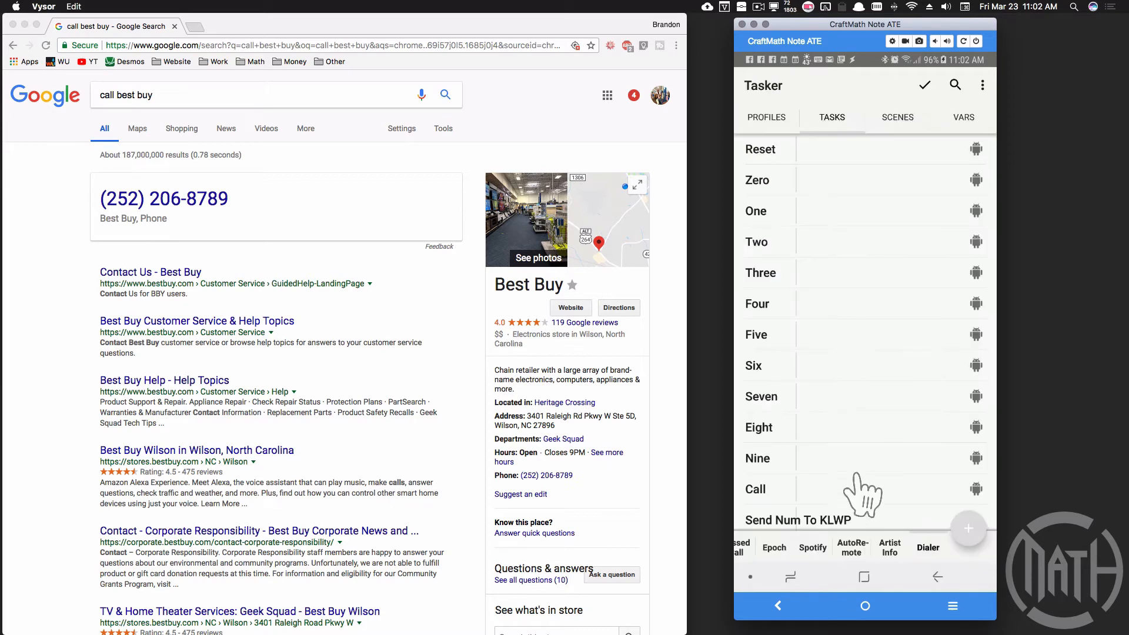
Step: View the Call task's Send Intent action with Data tel:%Number
left_click(754, 489)
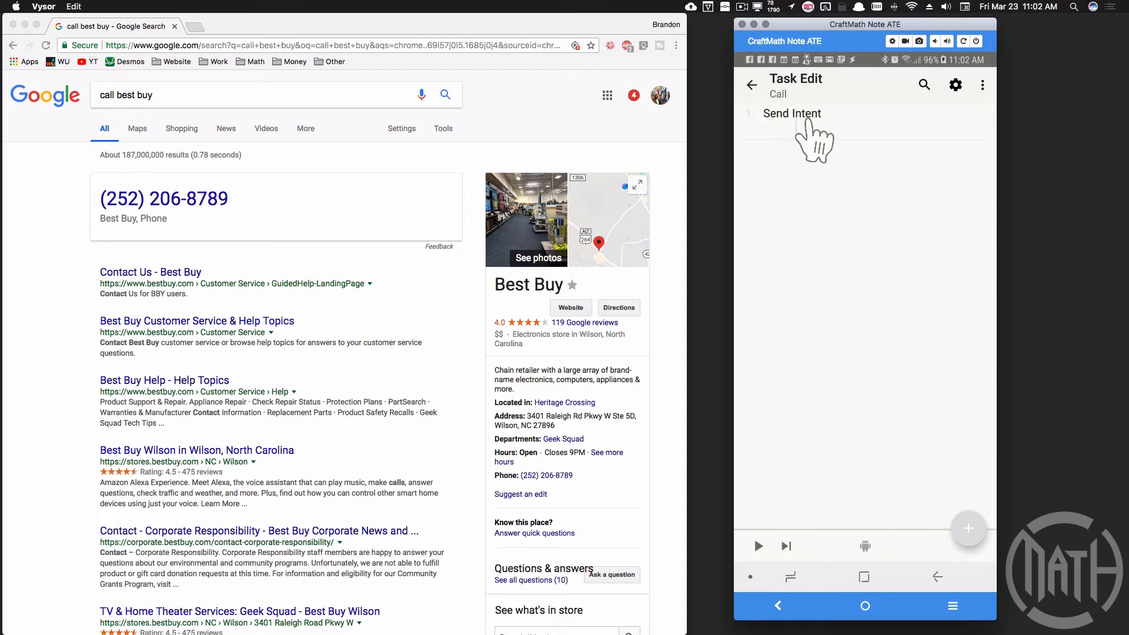
left_click(792, 113)
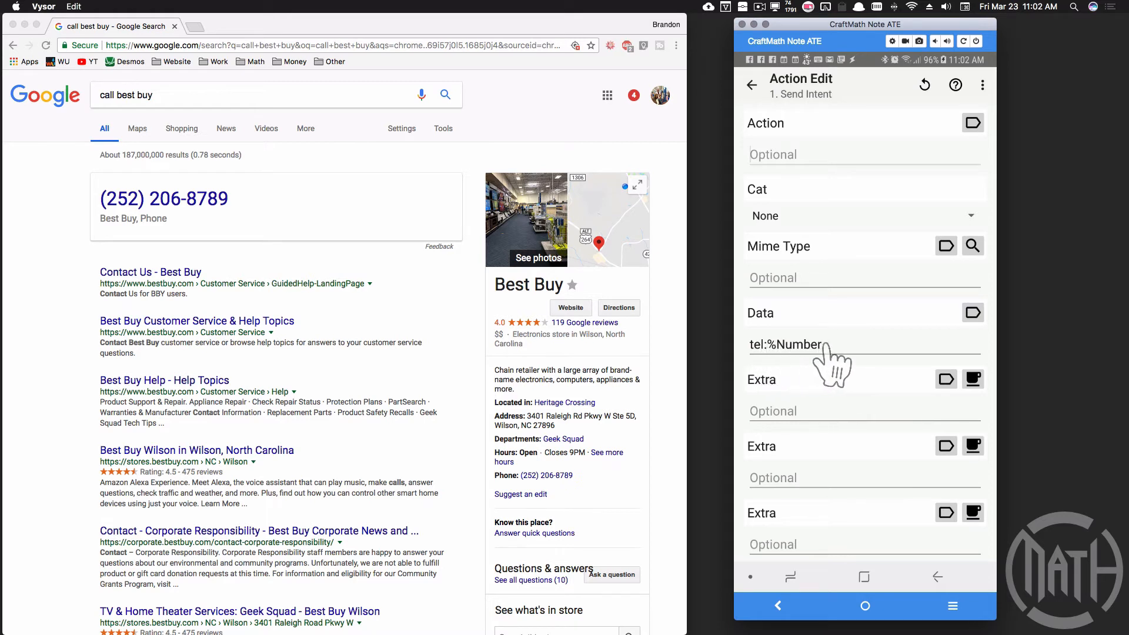
mouse_move(807, 364)
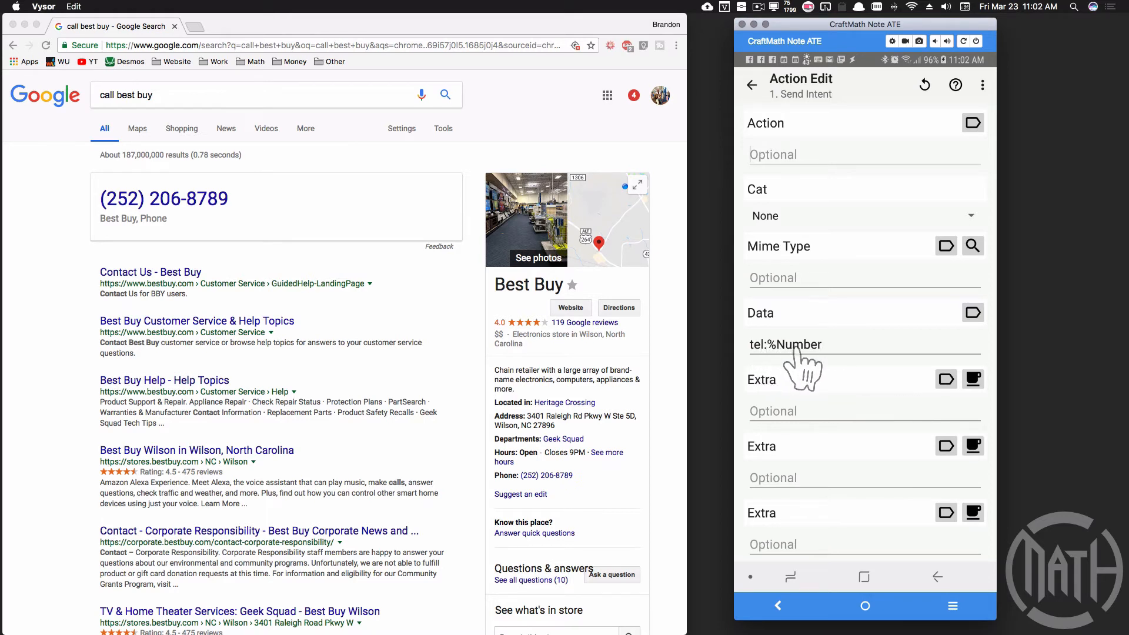
mouse_move(808, 379)
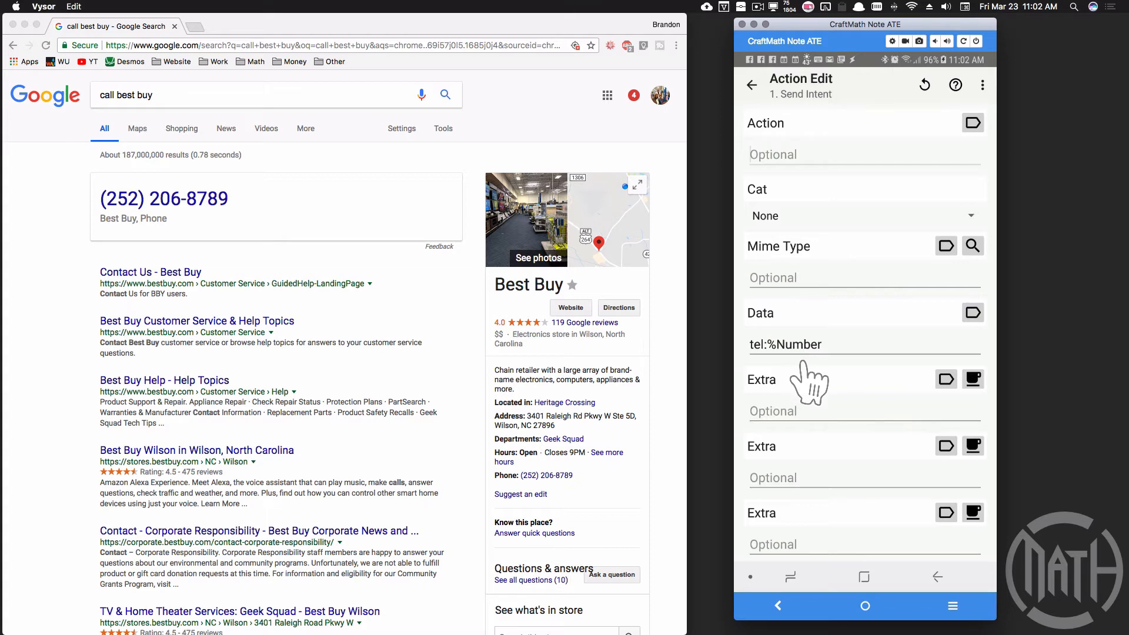
scroll("down", 3)
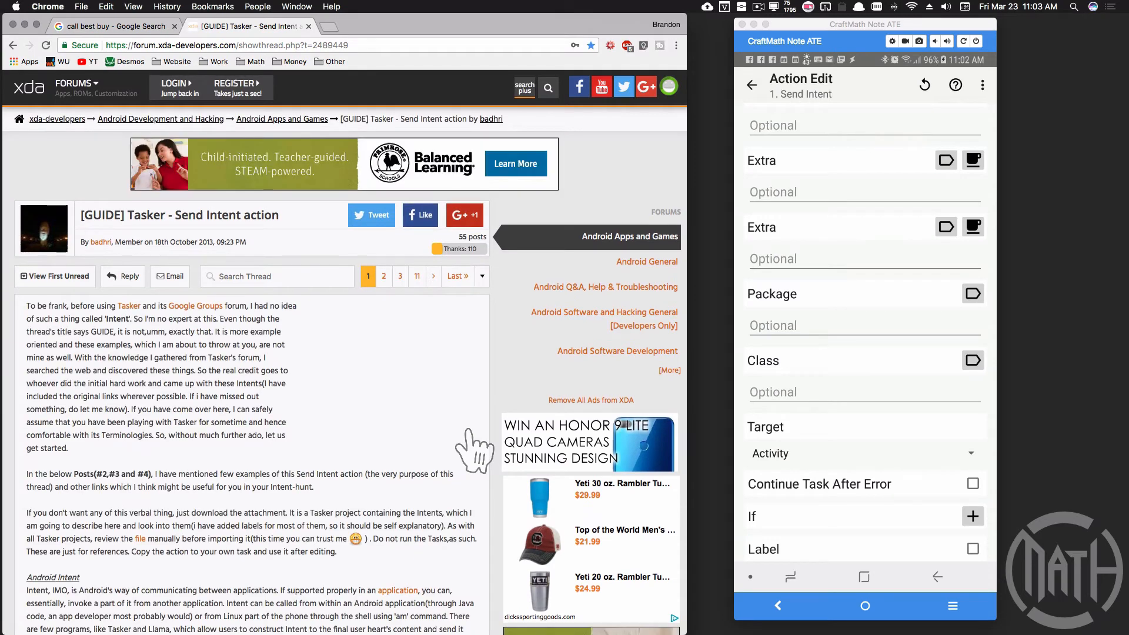
Step: Review the XDA guide's dialer and direct-call intent examples, then return to the Call task
scroll("down", 3)
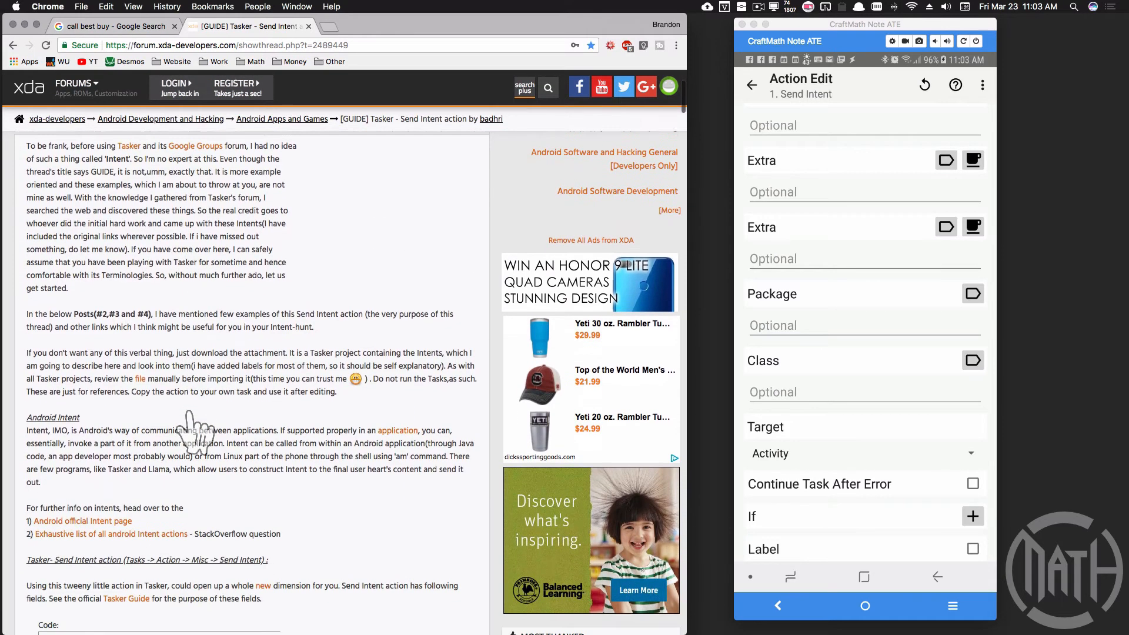
scroll("down", 3)
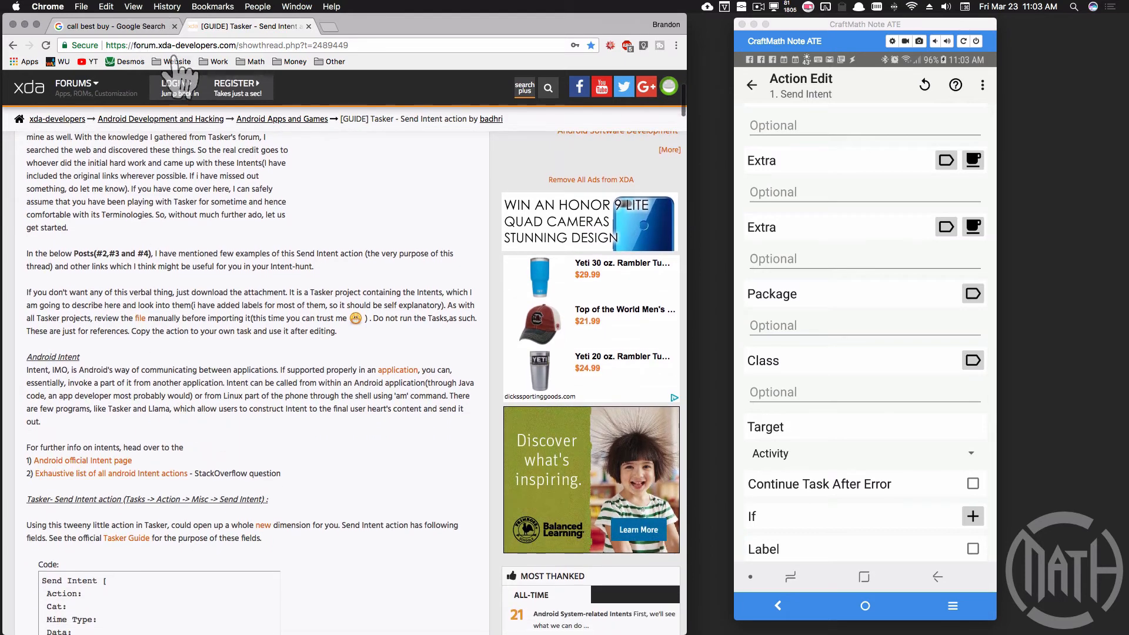
scroll("down", 3)
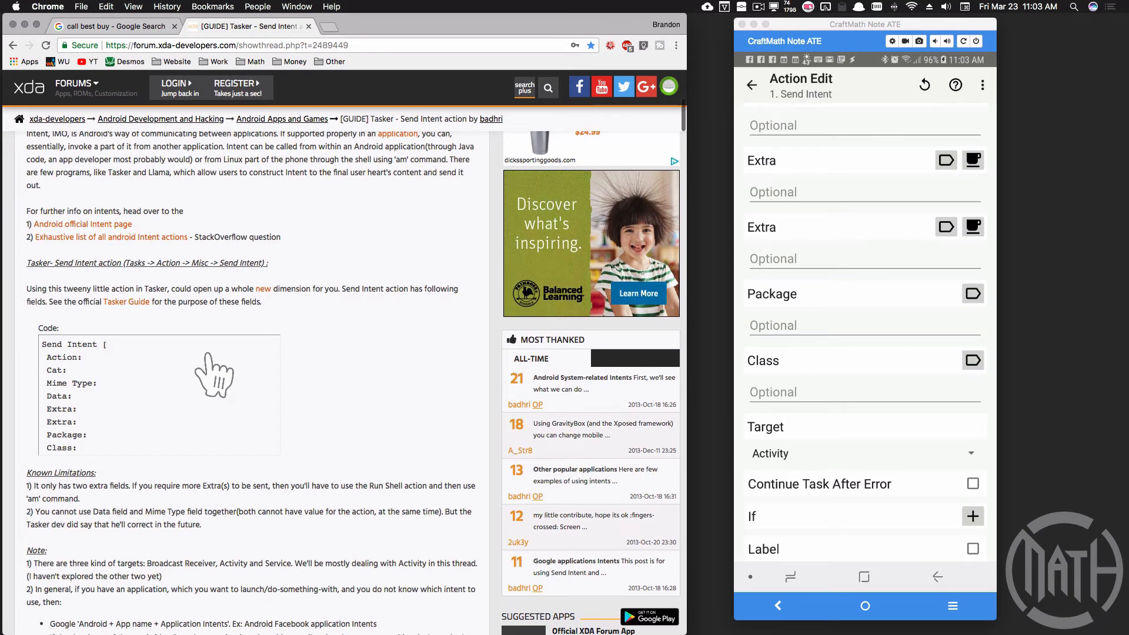
scroll("down", 3)
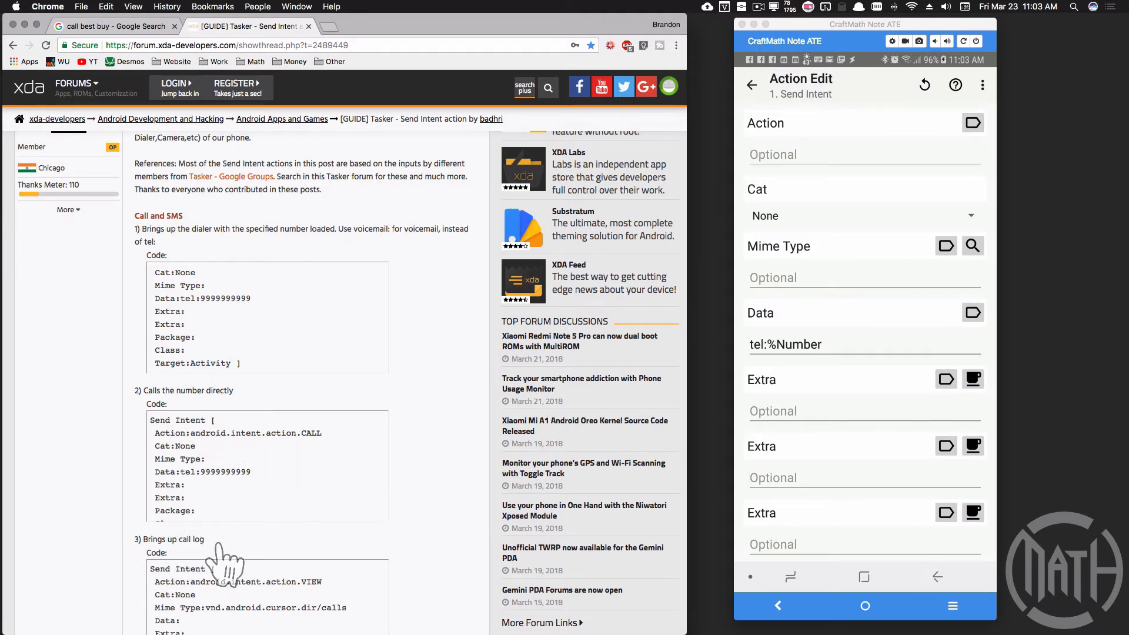
mouse_move(237, 494)
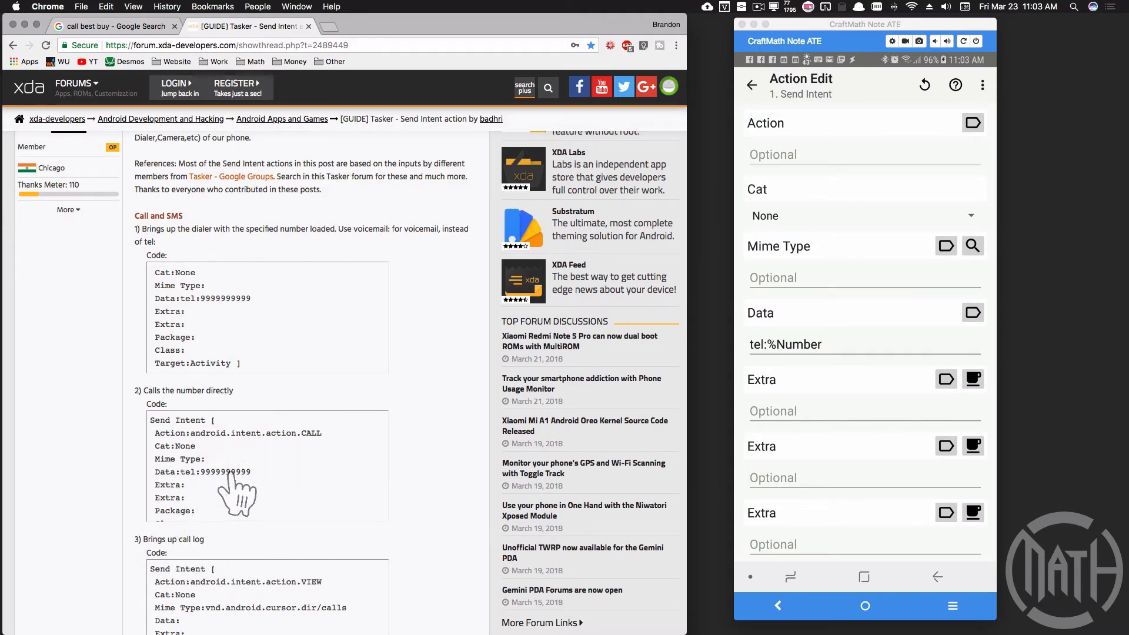
mouse_move(828, 371)
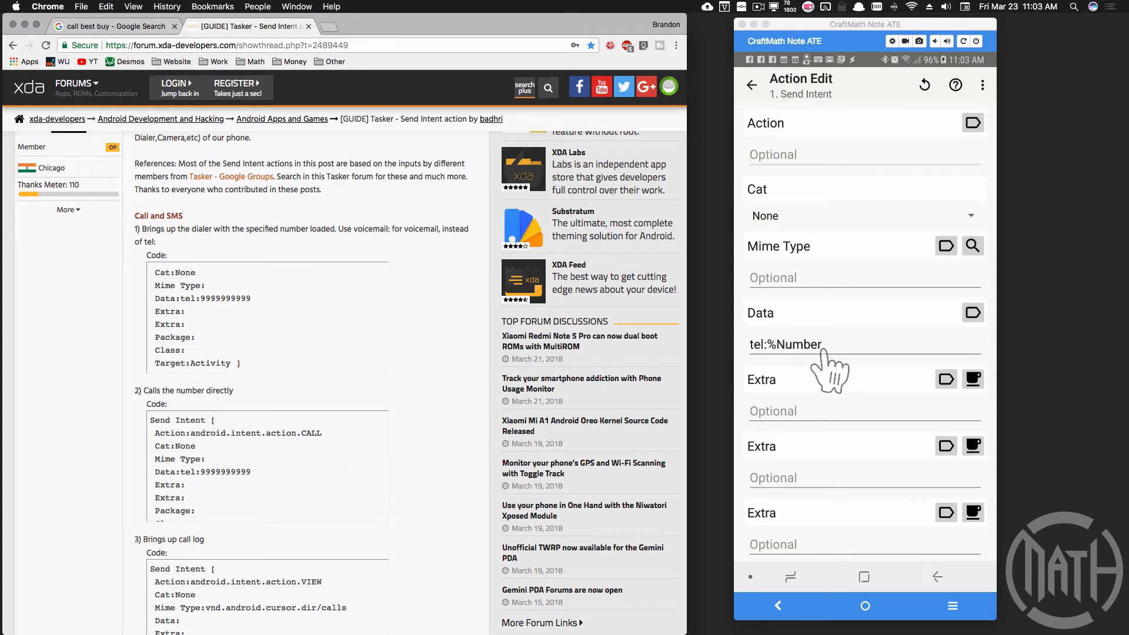
mouse_move(792, 363)
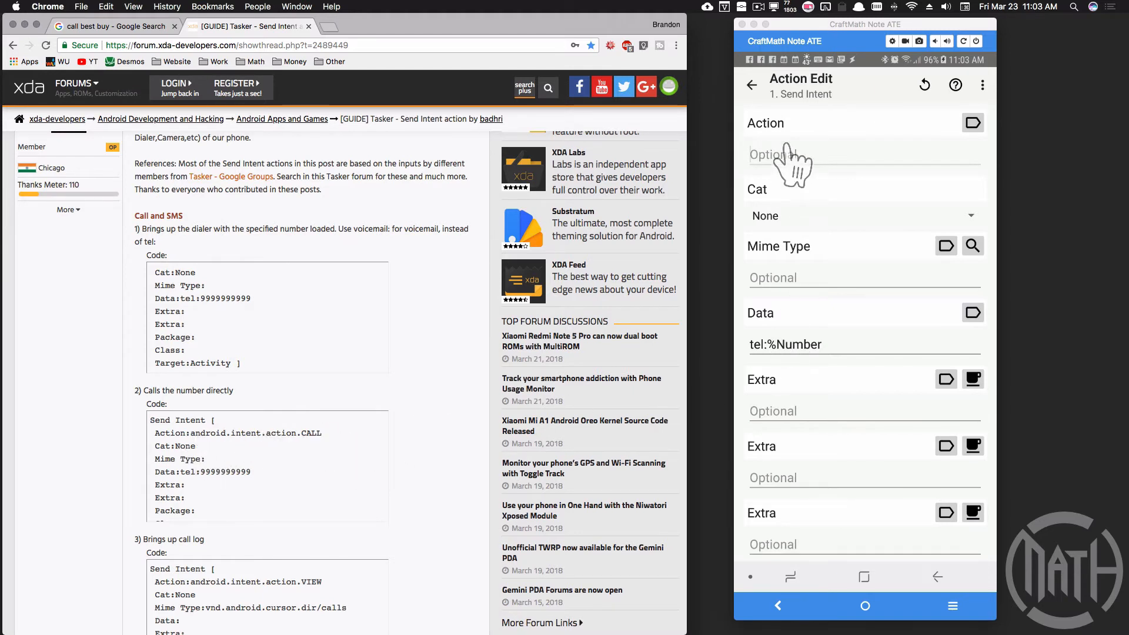
left_click(751, 84)
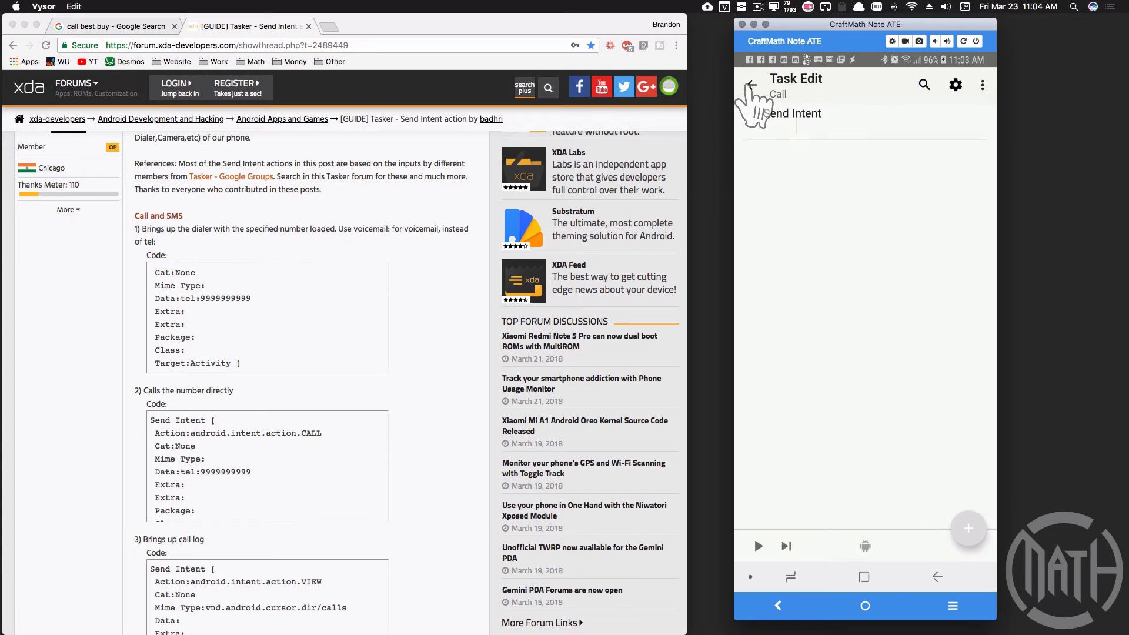
Step: Leave Tasker and inspect the num global's formula $br(tasker, numbers so far)$ in KLWP
left_click(751, 84)
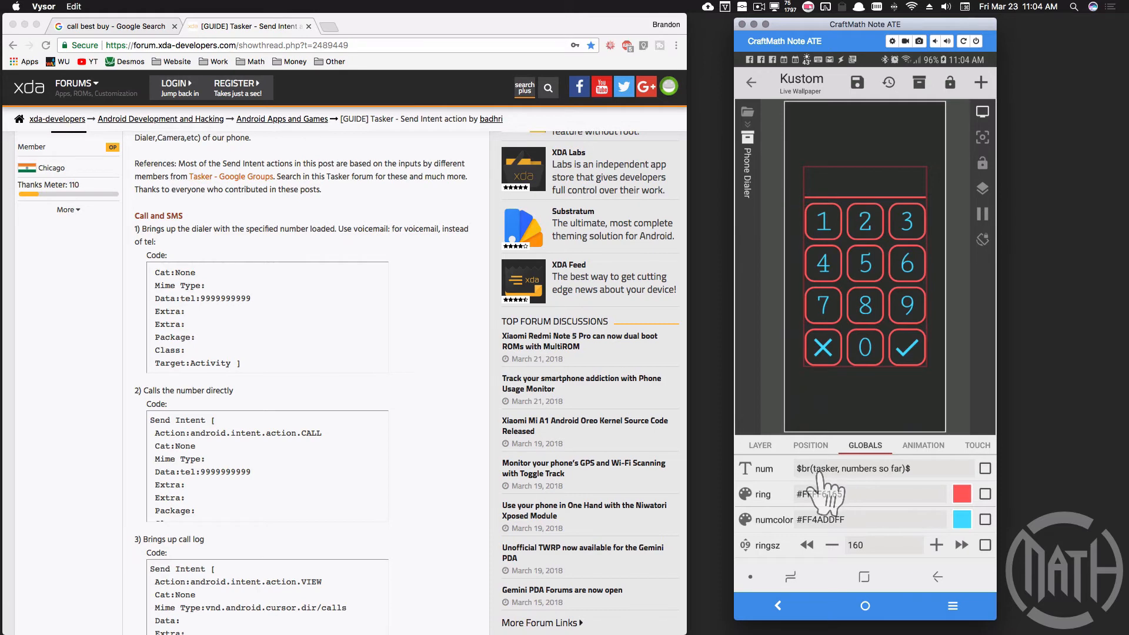
left_click(853, 468)
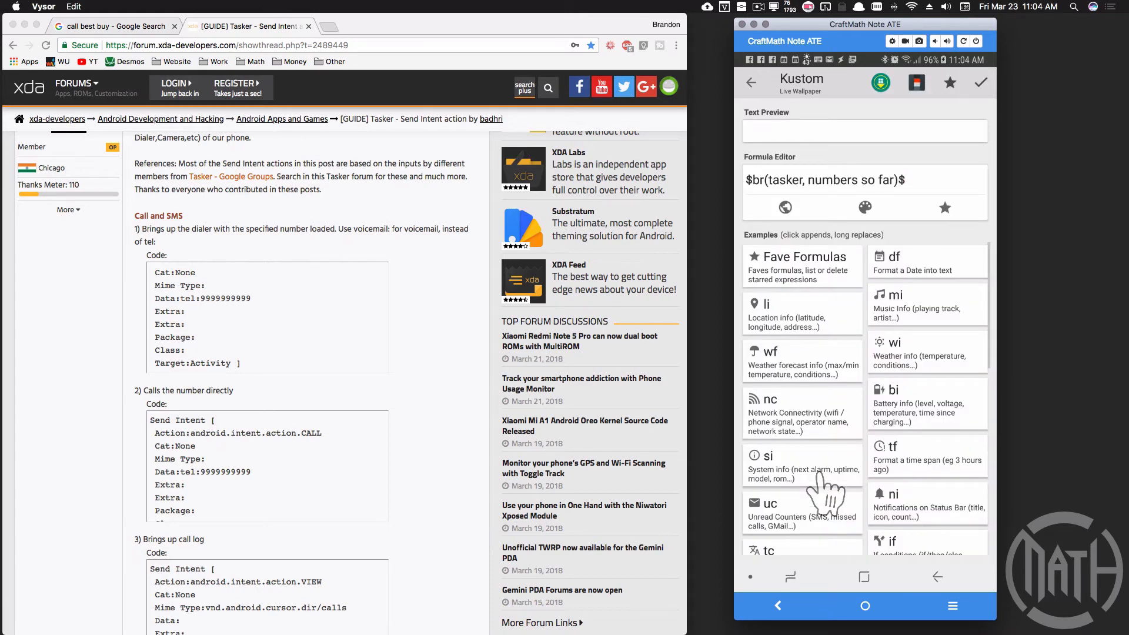
mouse_move(792, 209)
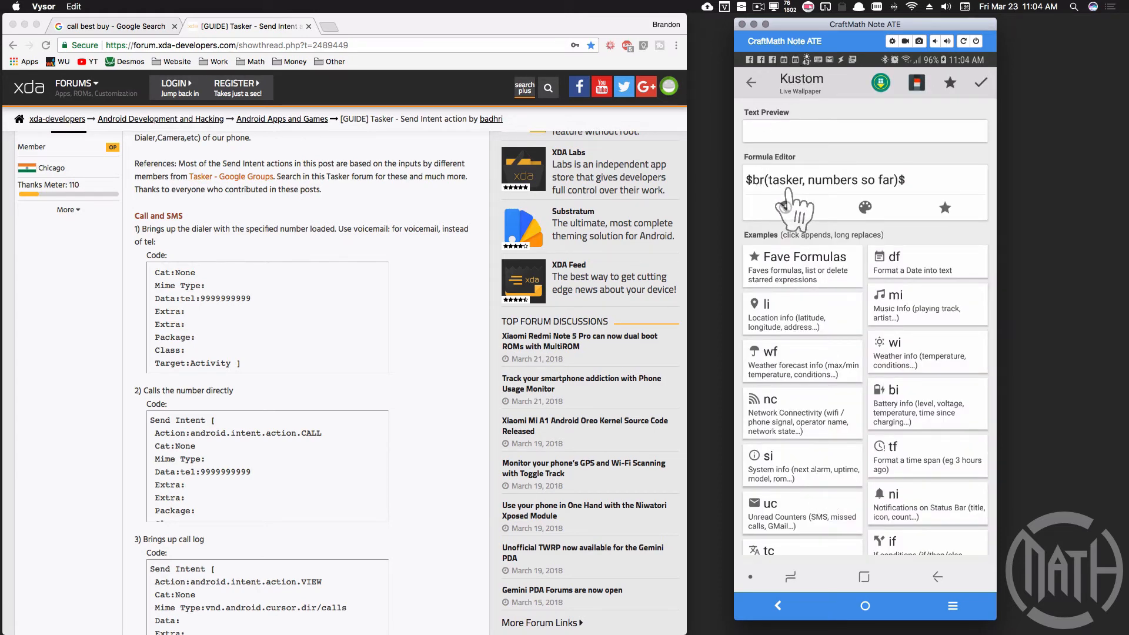
mouse_move(882, 208)
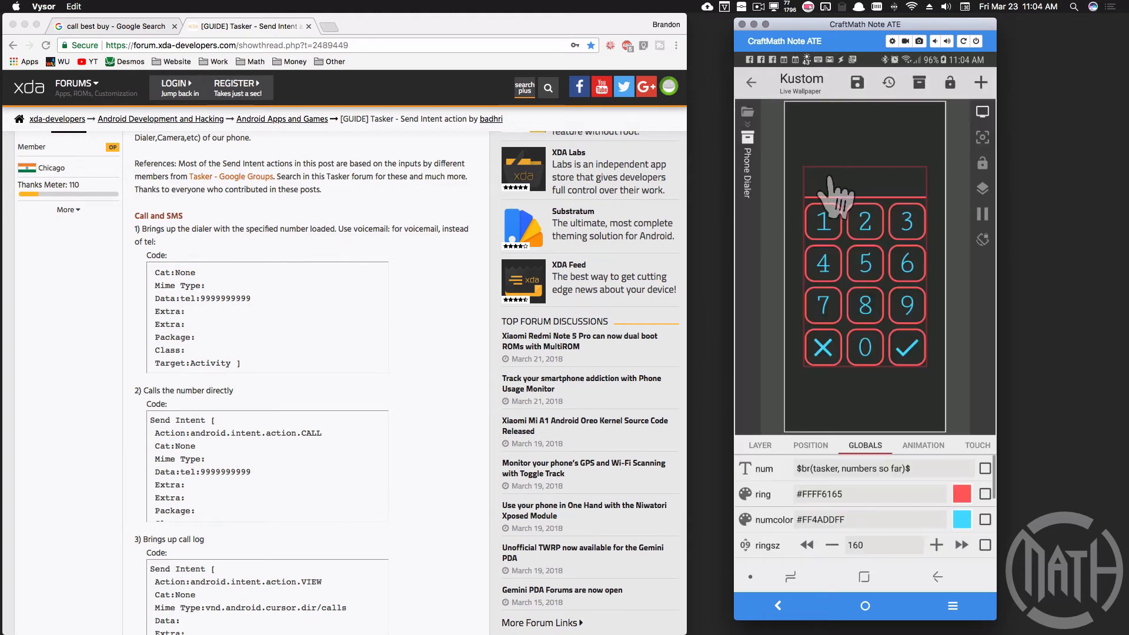
Step: Set the number display's Text item formula to $gv(num)$
left_click(756, 445)
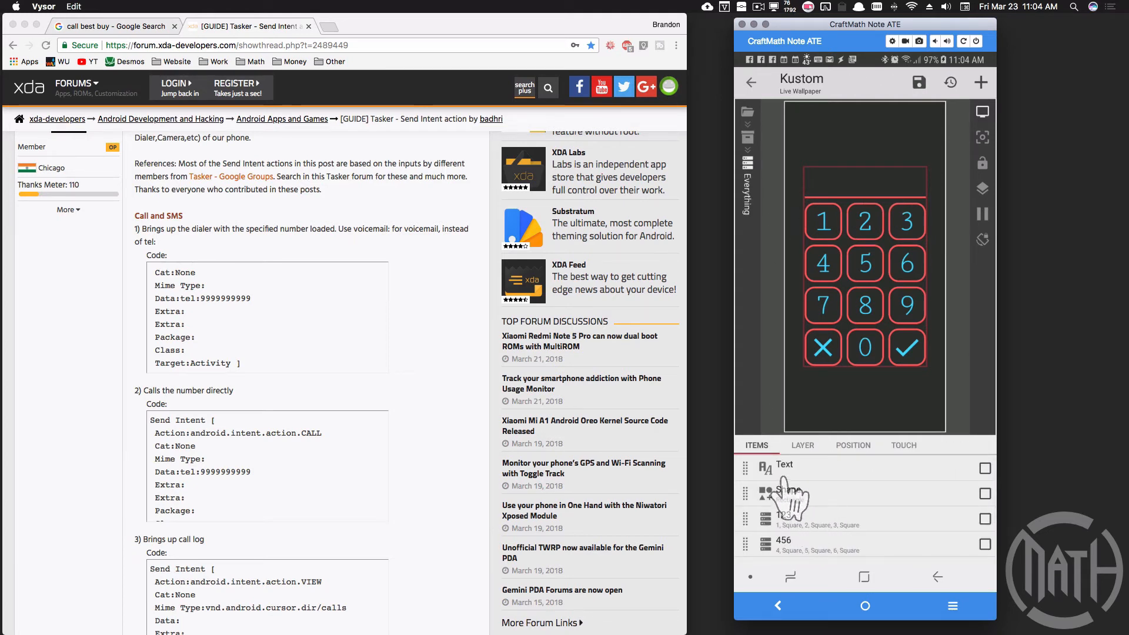
left_click(784, 465)
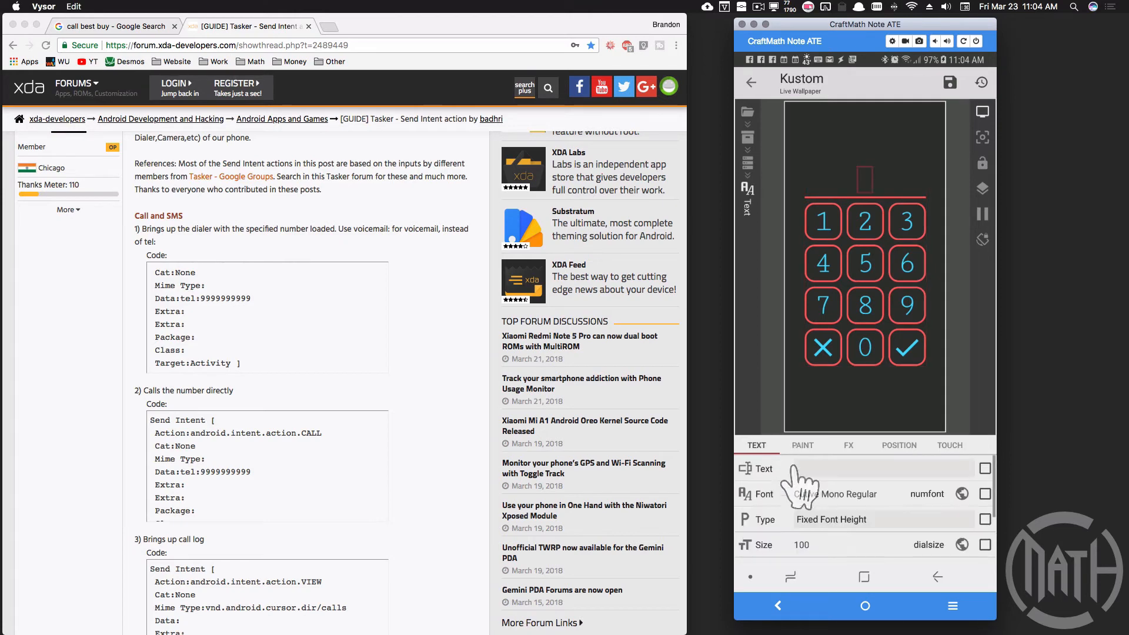
left_click(764, 468)
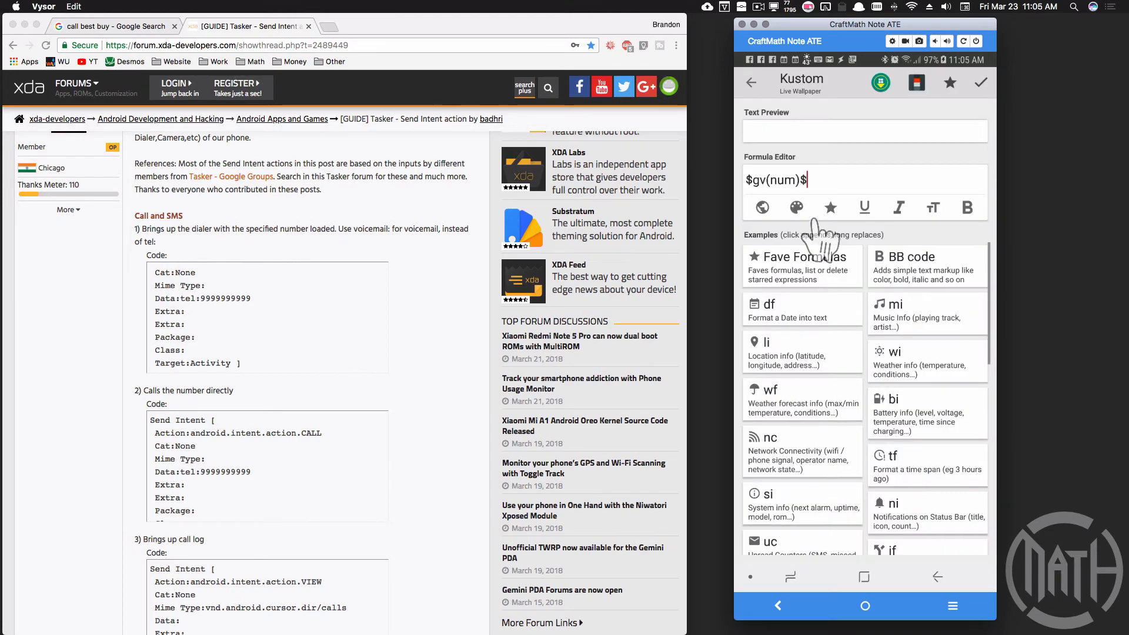
mouse_move(771, 208)
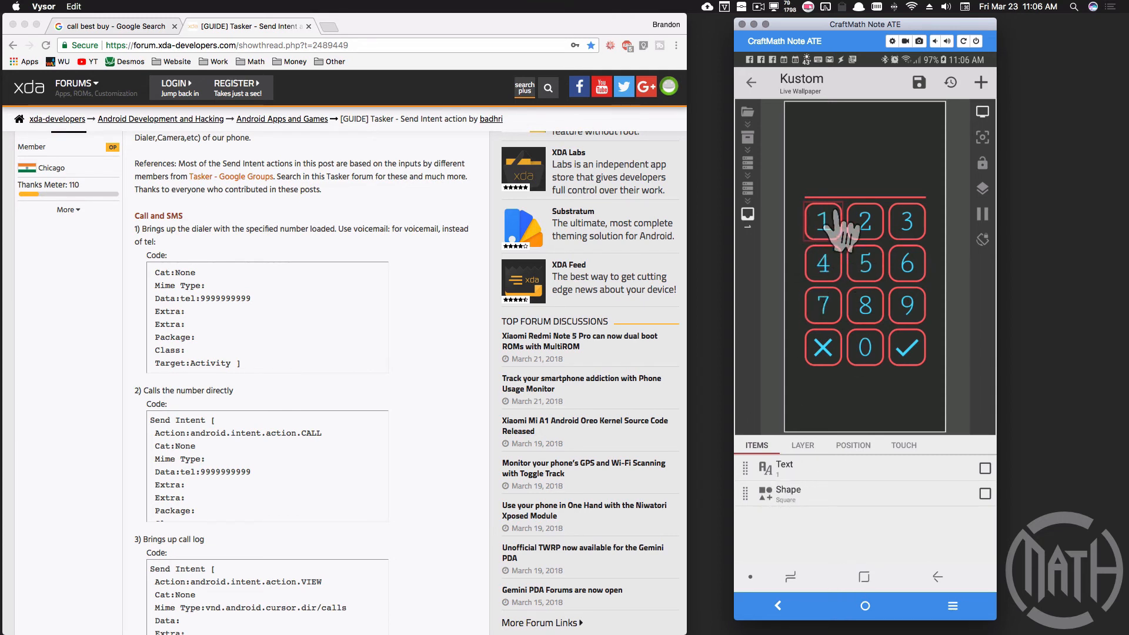
Step: Assign the 1 key's tap a Launch Shortcut action using a Tasker Task Shortcut to the One task
left_click(903, 446)
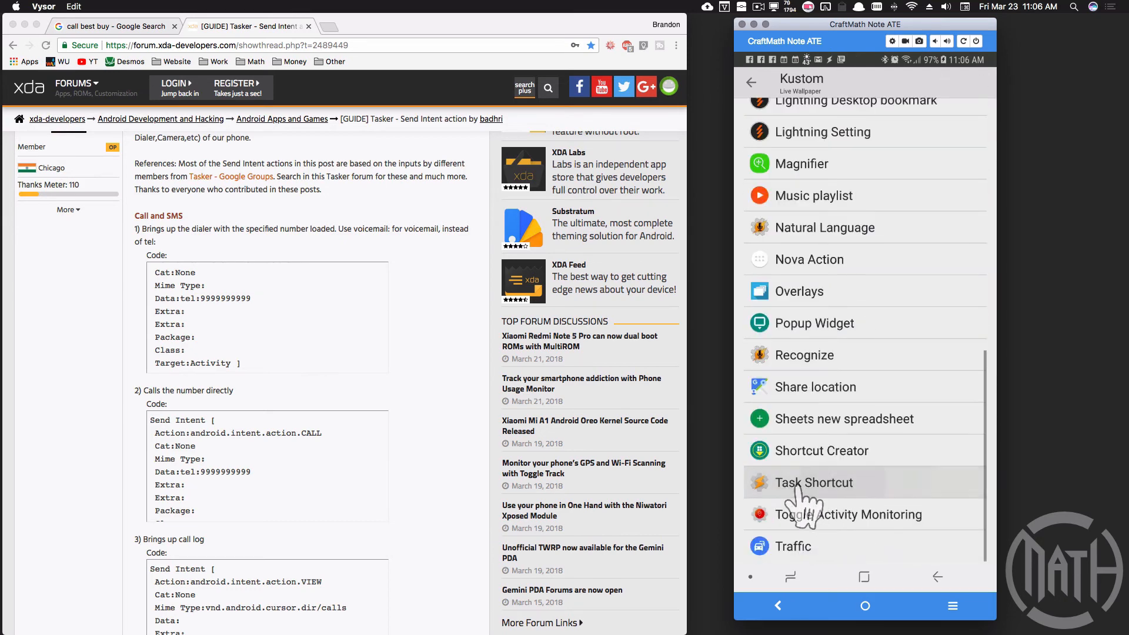
left_click(814, 482)
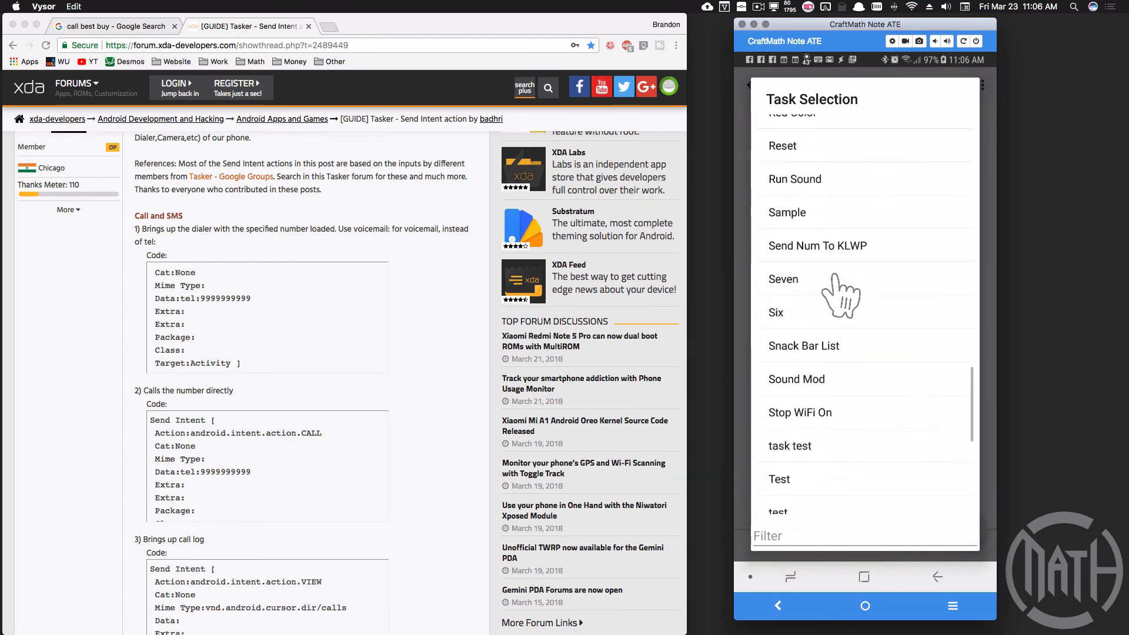
scroll("down", 3)
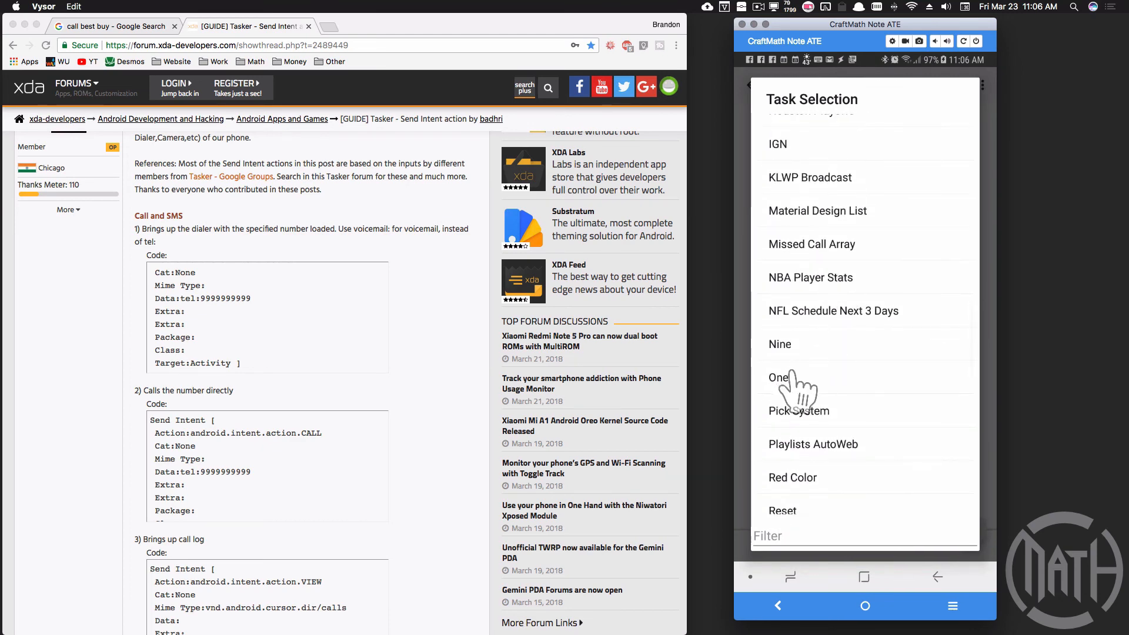
left_click(777, 377)
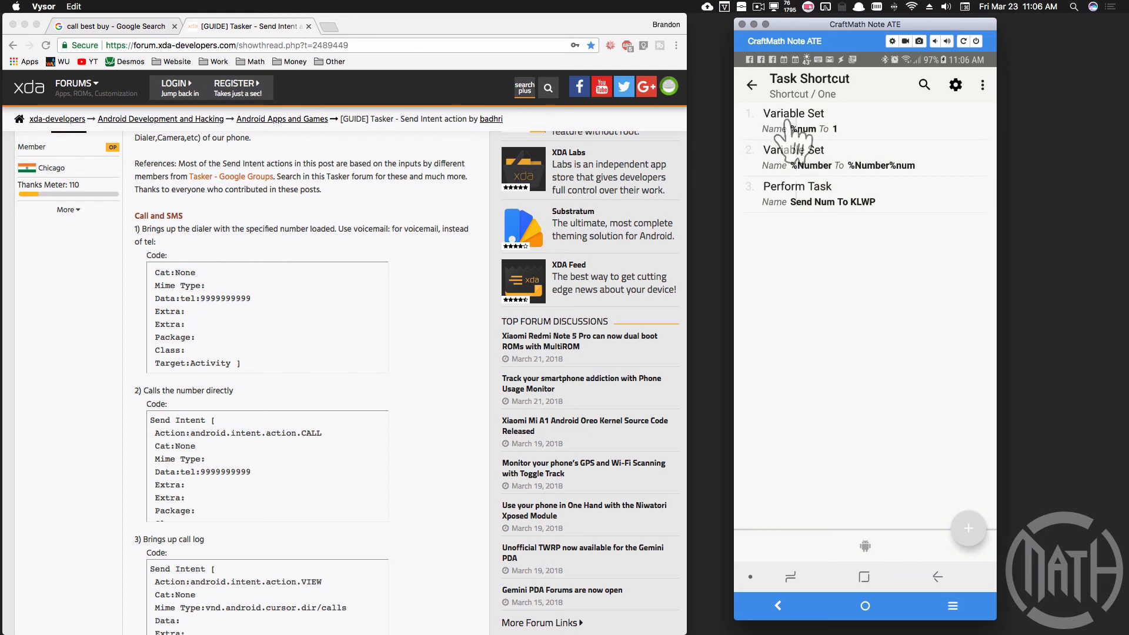
mouse_move(835, 144)
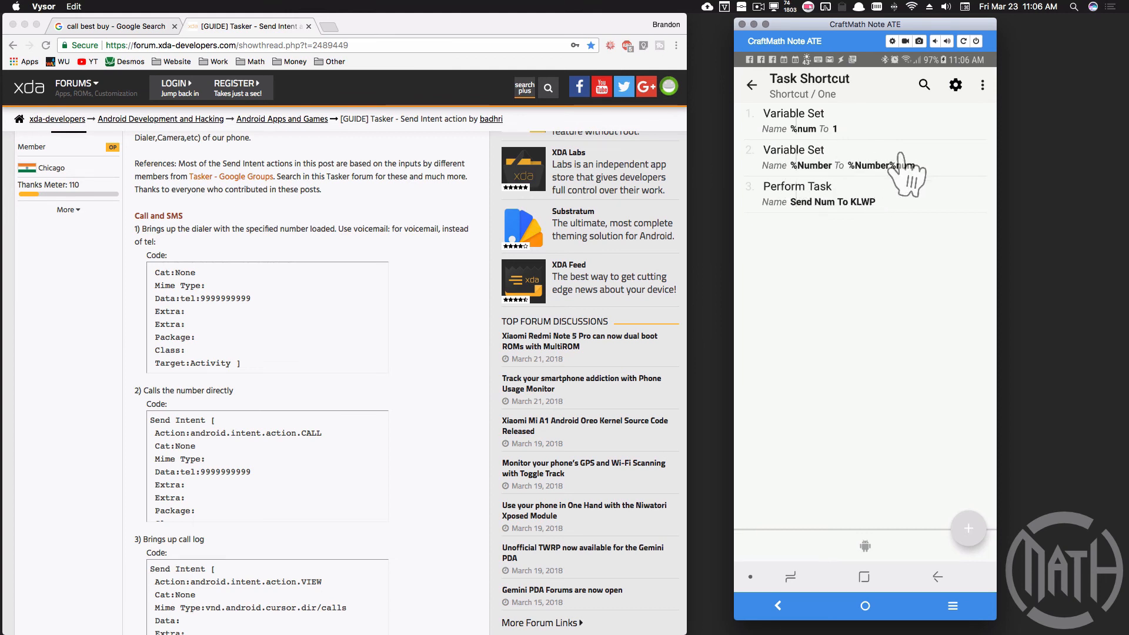
mouse_move(871, 205)
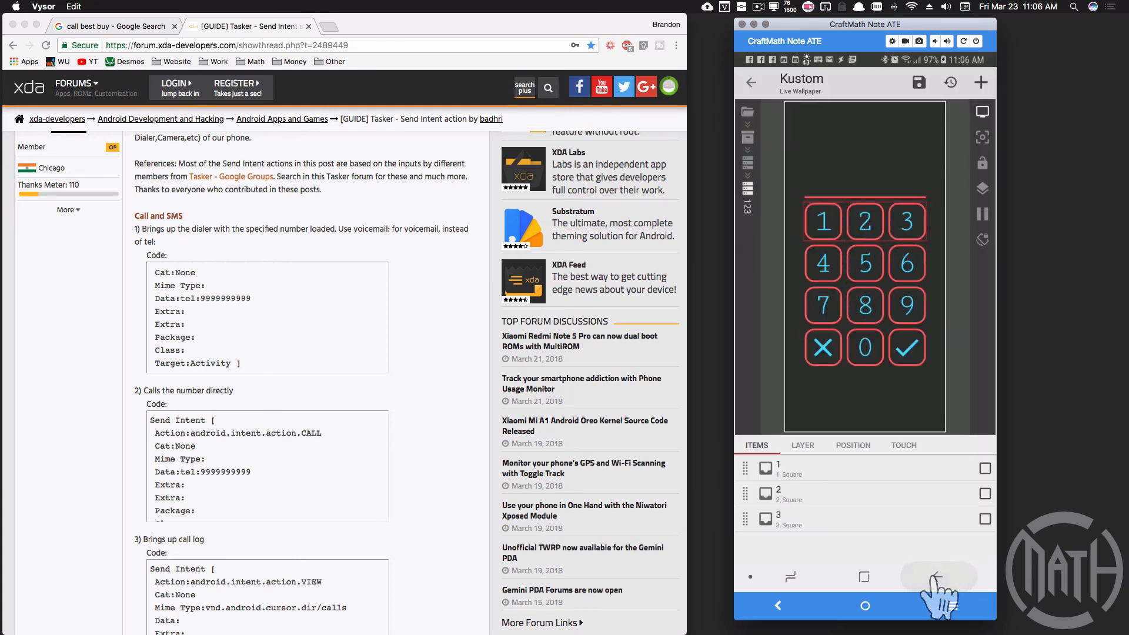
Step: Open the 9 key in the 789 group and view its single-tap Launch Shortcut action
left_click(939, 576)
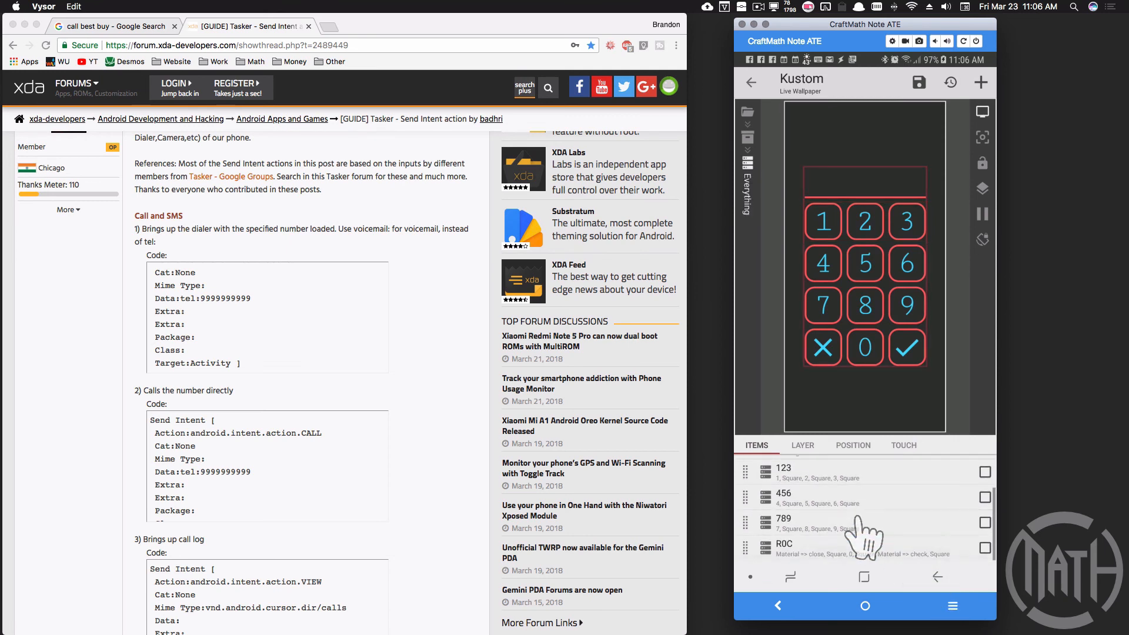
left_click(783, 517)
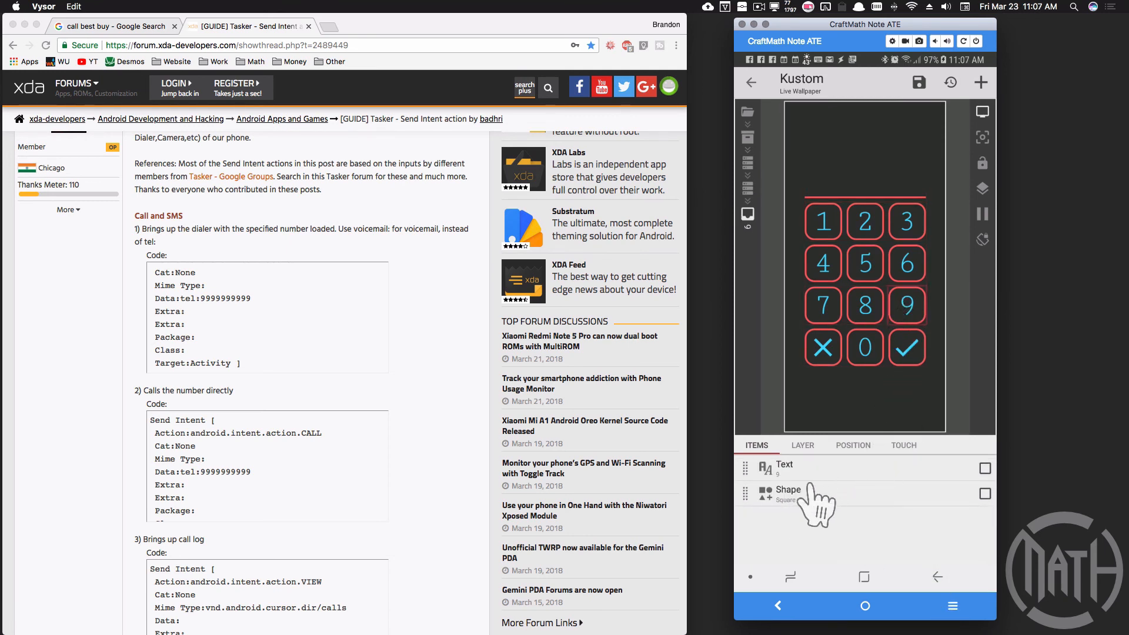
left_click(903, 445)
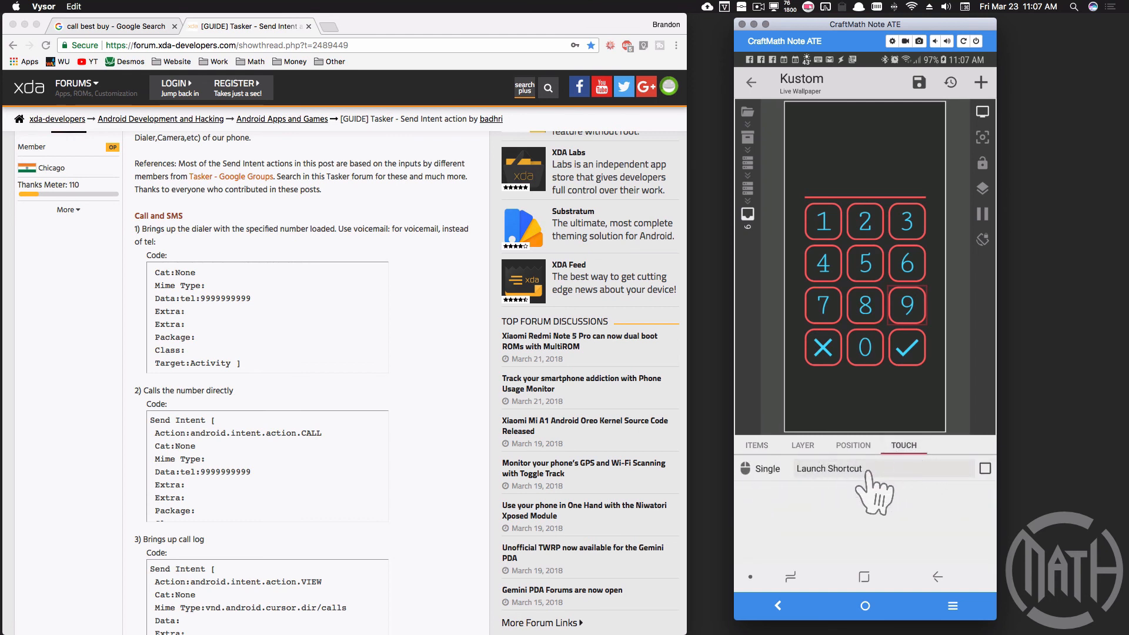